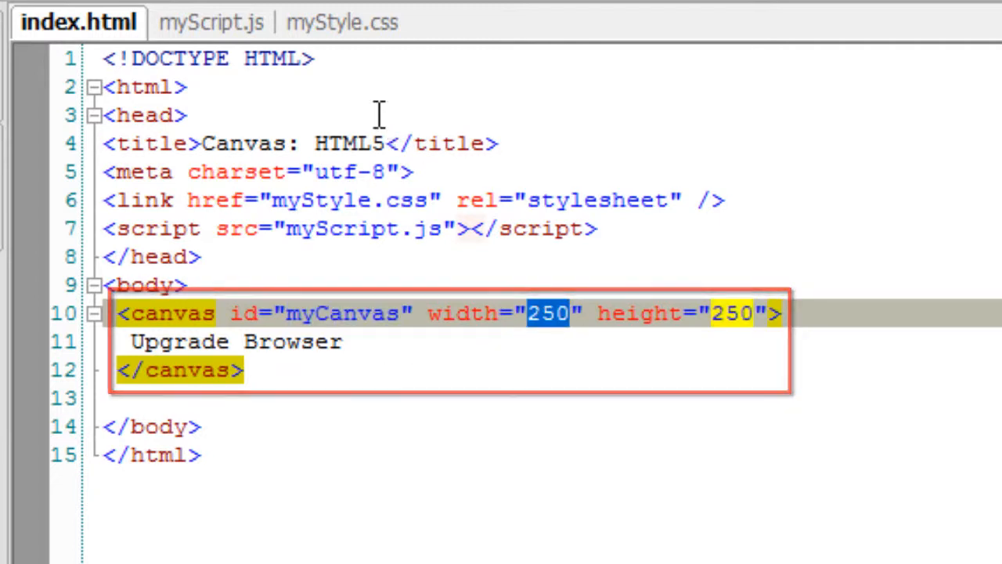
Review index.html's 250×250 canvas, then switch to the myScript.js file.
click(349, 23)
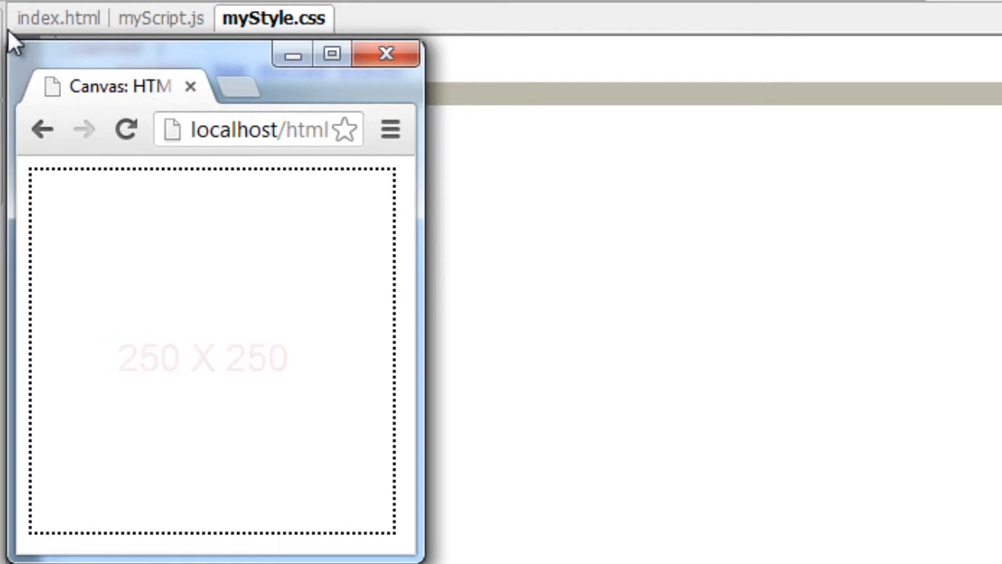
click(160, 19)
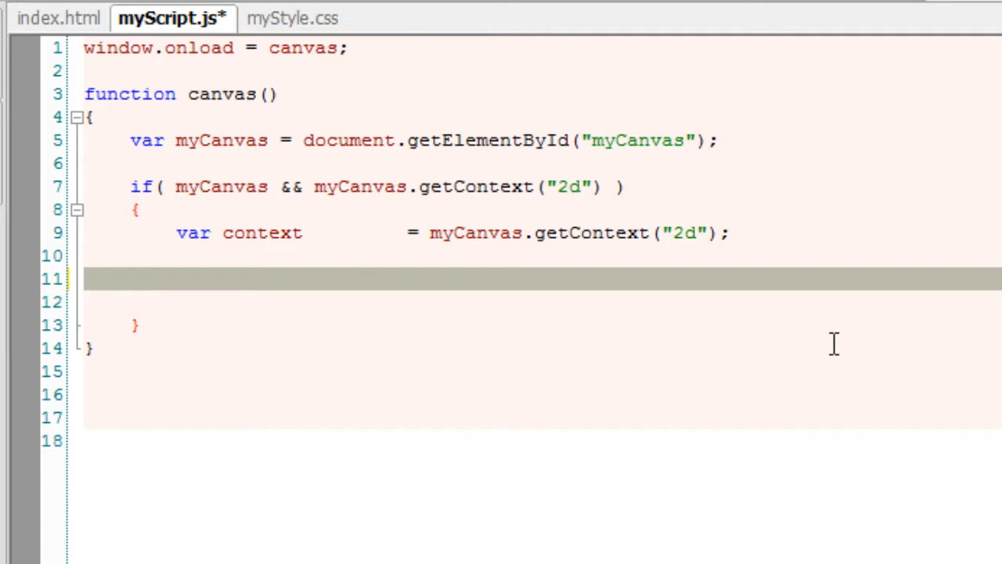
Begin a new drawing path with context.beginPath();.
text(context)
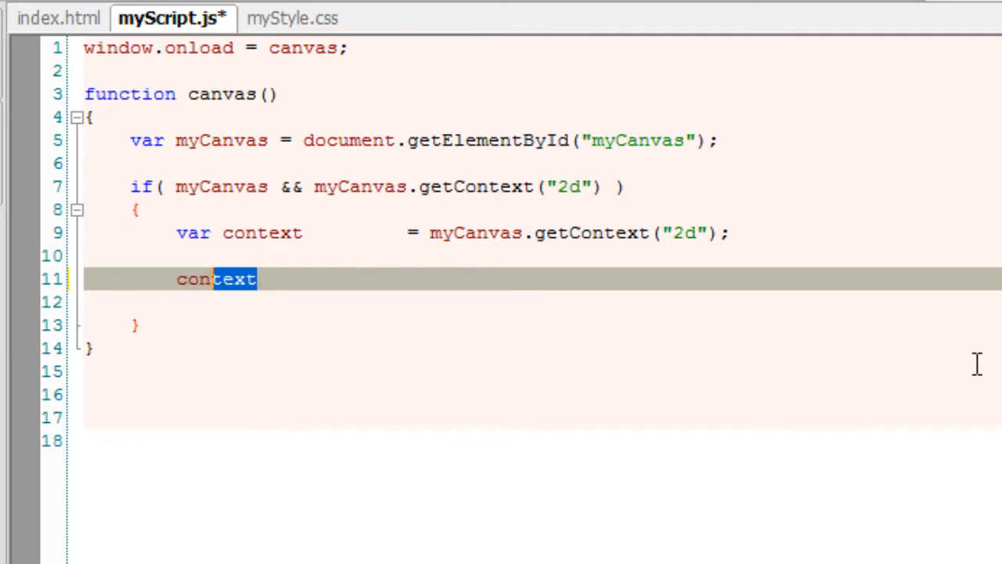
text(.)
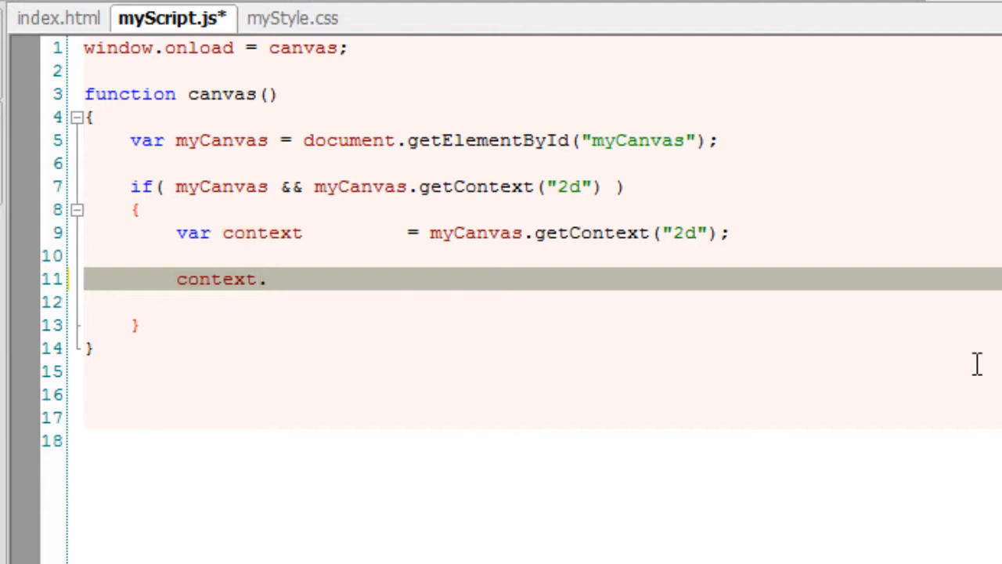
text(begin)
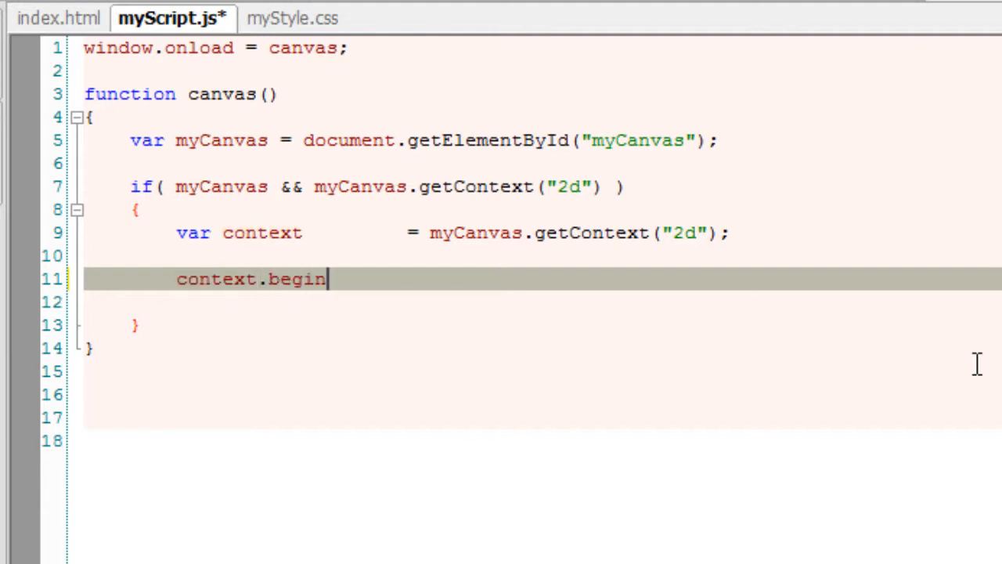
text(Path())
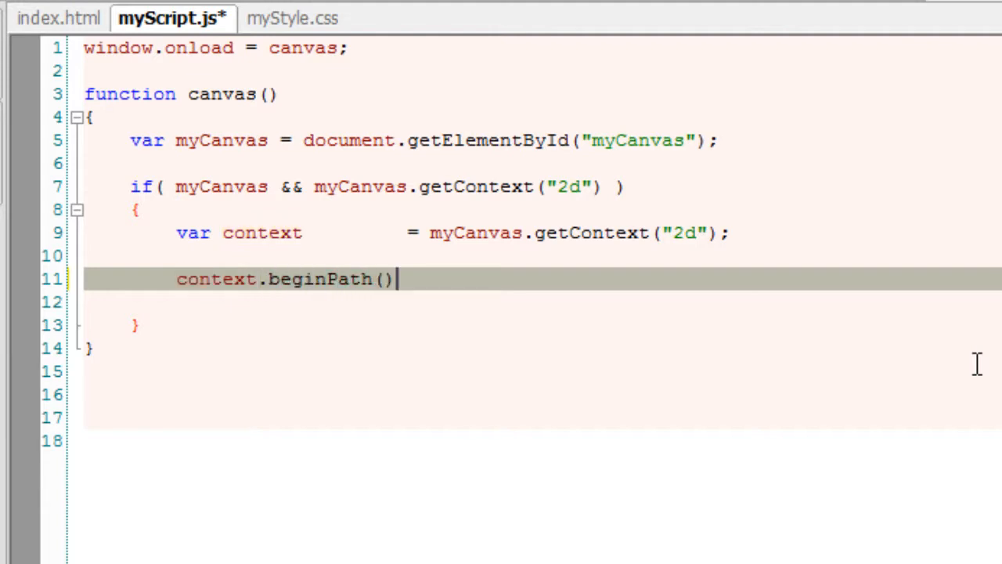
text(;)
click(544, 302)
text(context.arc();)
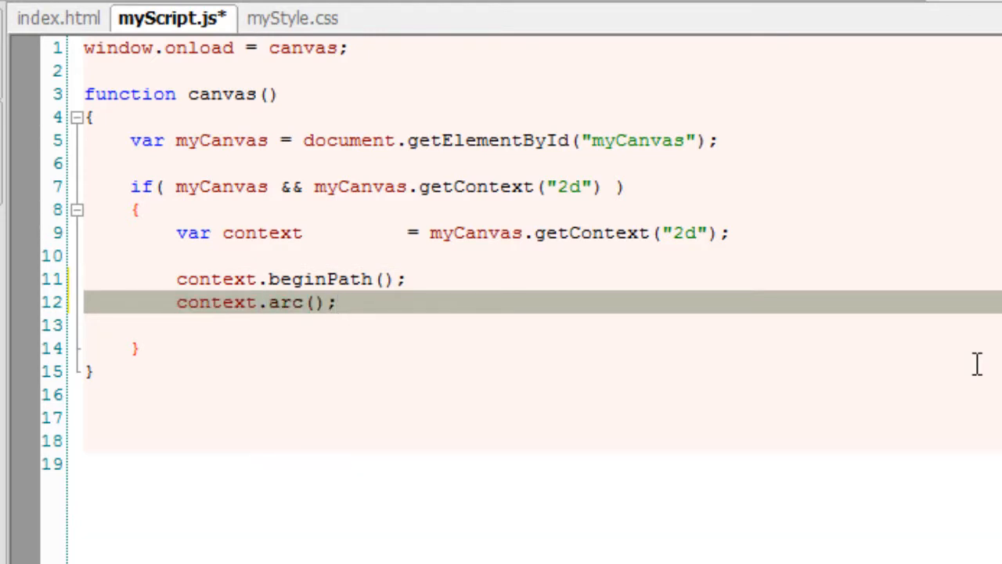
Fill the arc call with centre 125, 125, radius 100, from 0 to 2 * Math.PI.
click(305, 303)
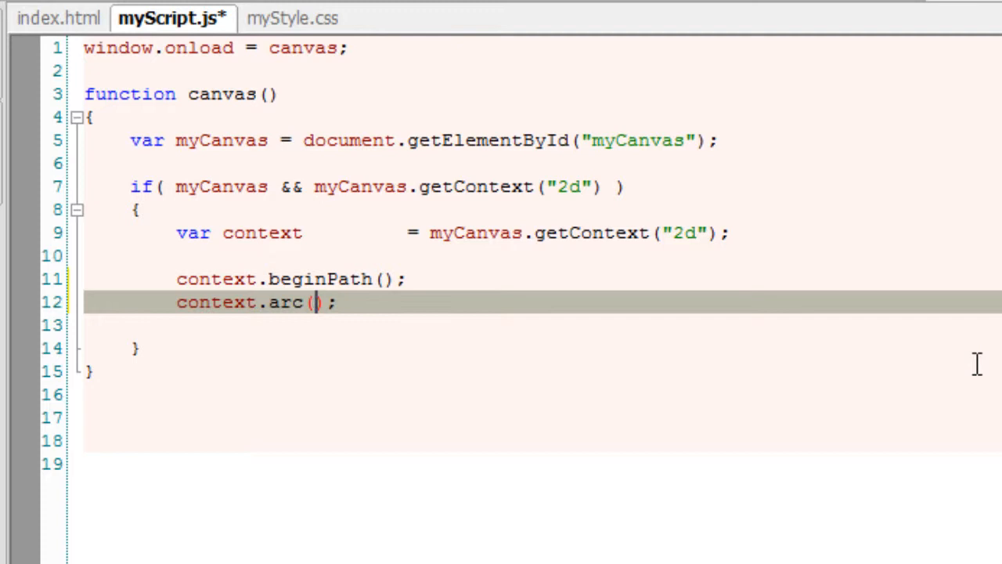
mouse_move(169, 166)
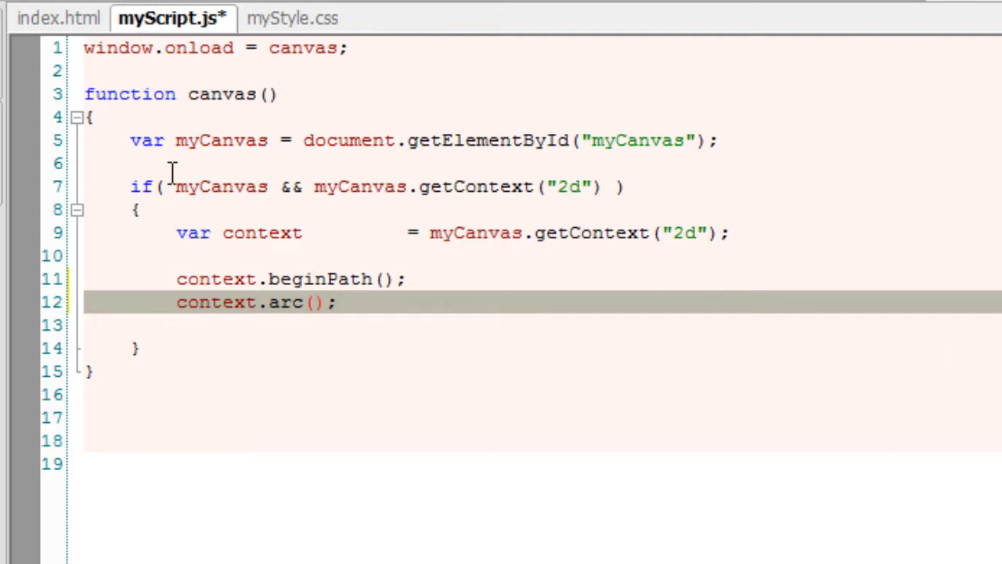
click(58, 19)
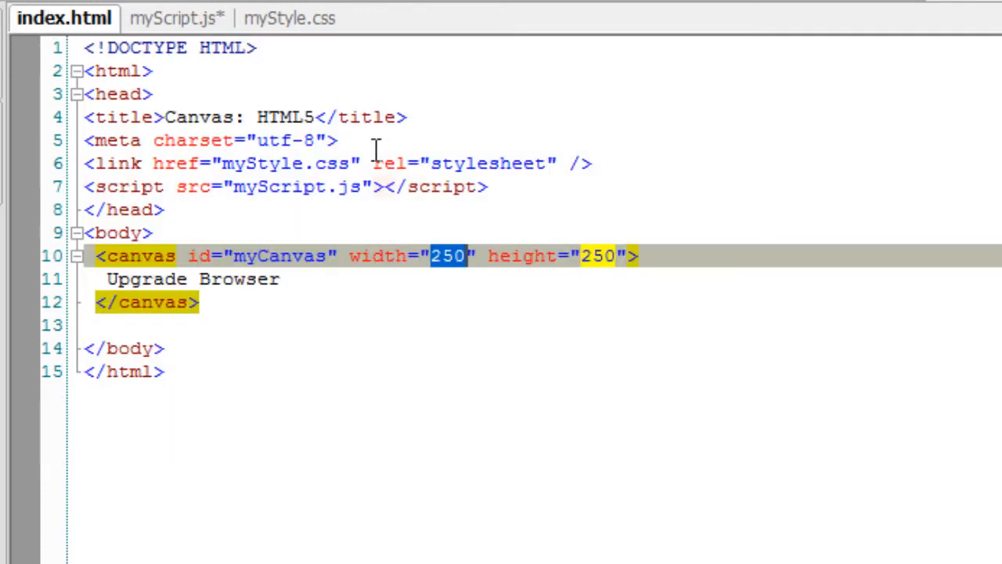
click(169, 19)
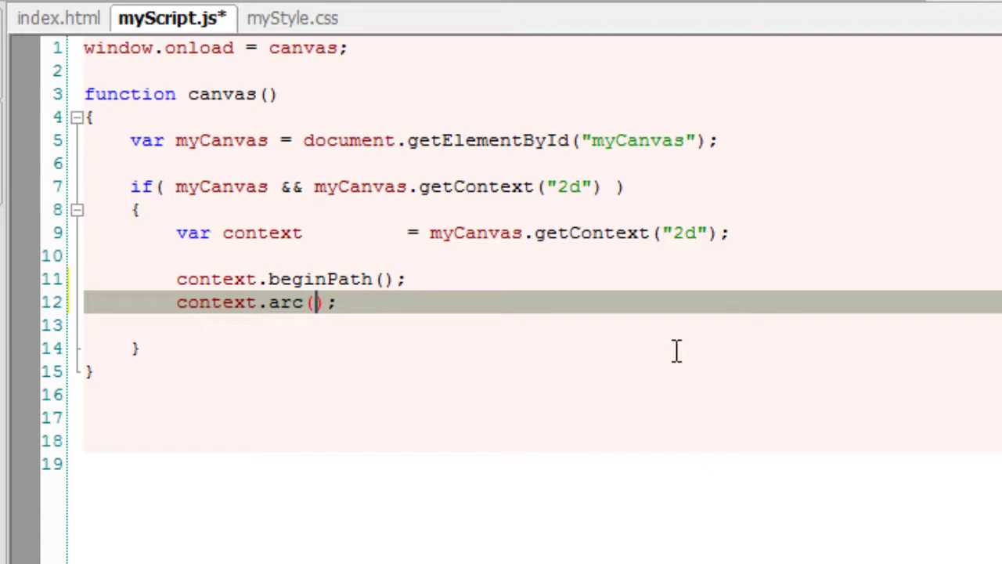
text(125)
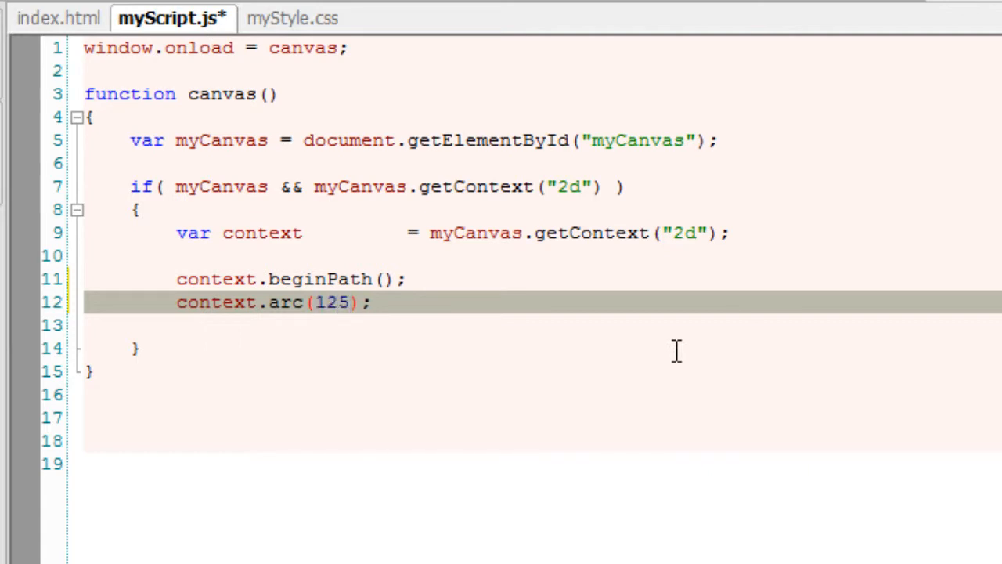
text(, 125)
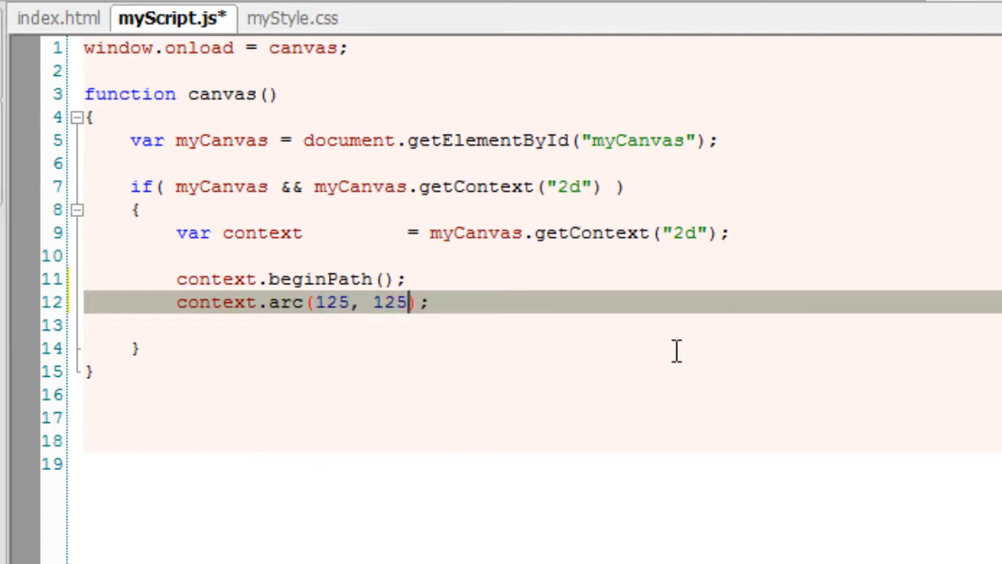
text(, 100, 0)
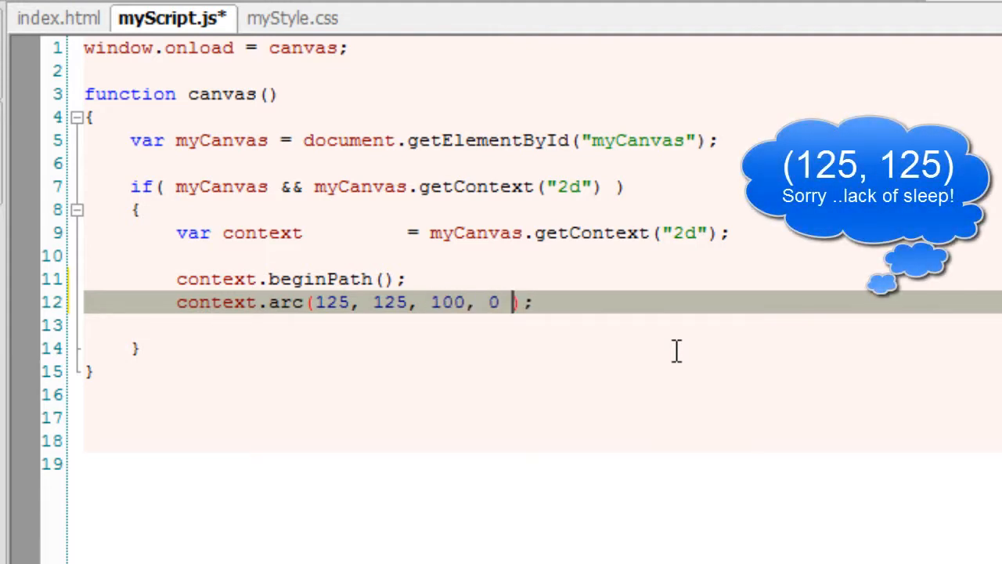
text(, 2 * Mat)
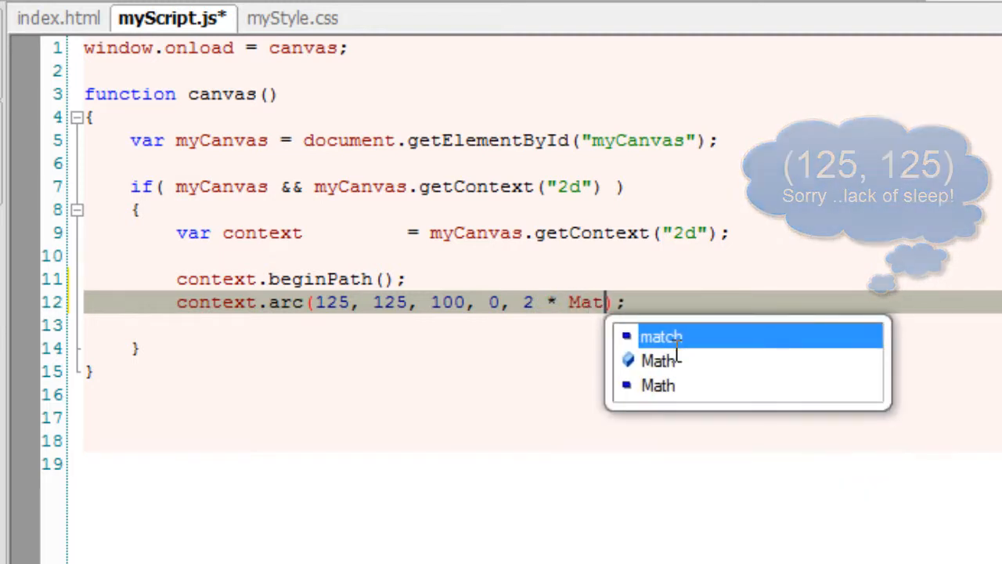
text(h.PI)
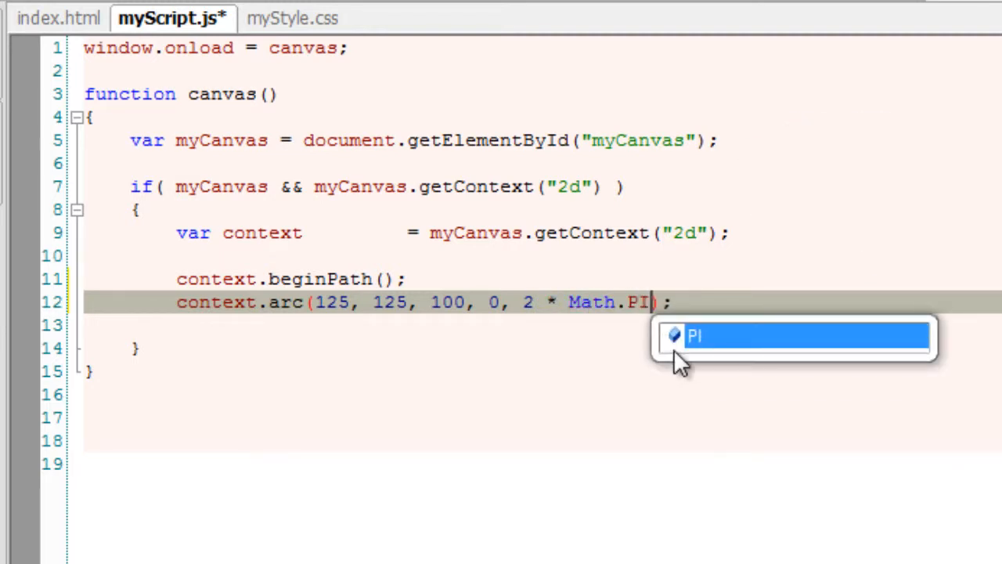
Stroke the circle with context.stroke(); and save the script.
key(Enter)
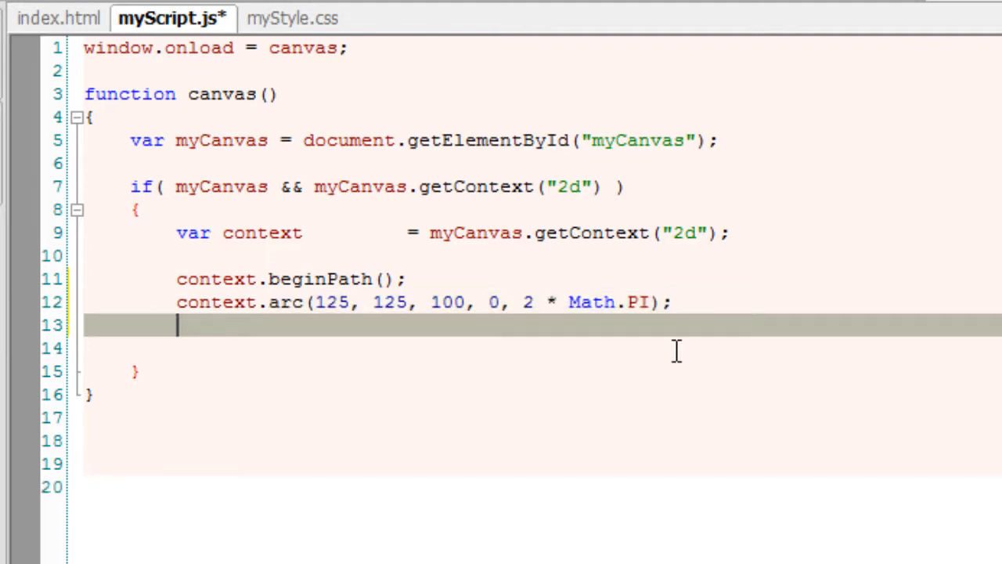
text(v)
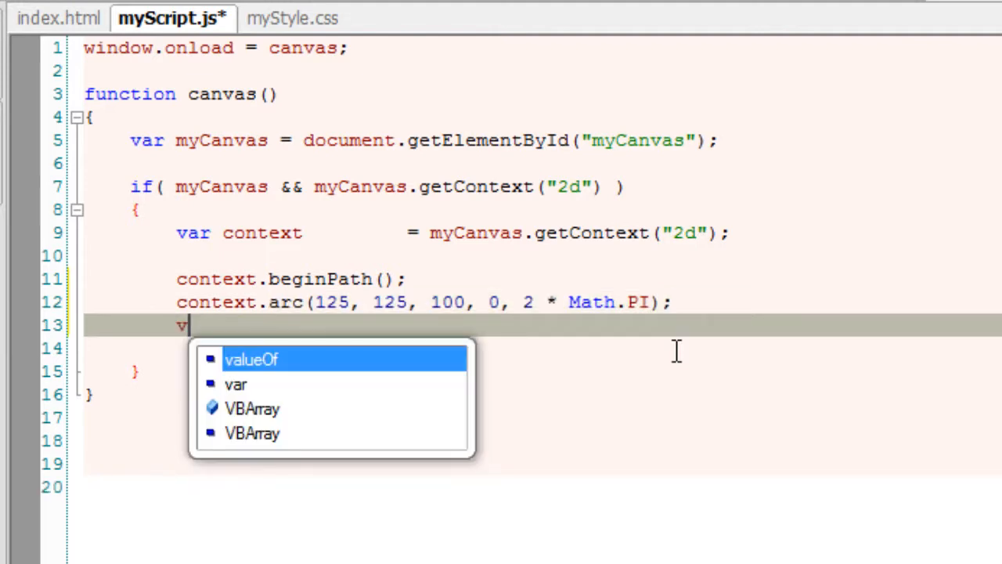
text(context.)
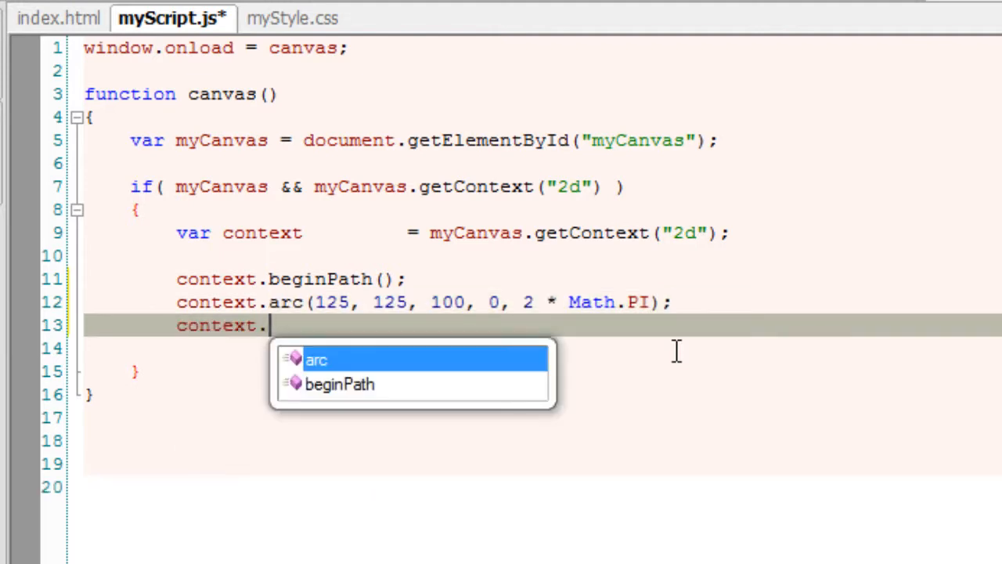
text(stroke)
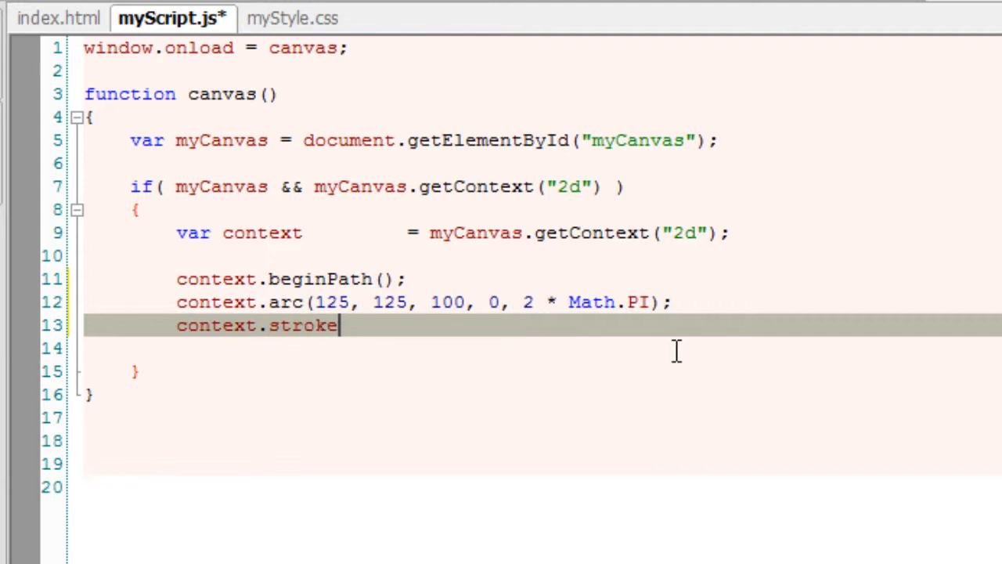
text(();)
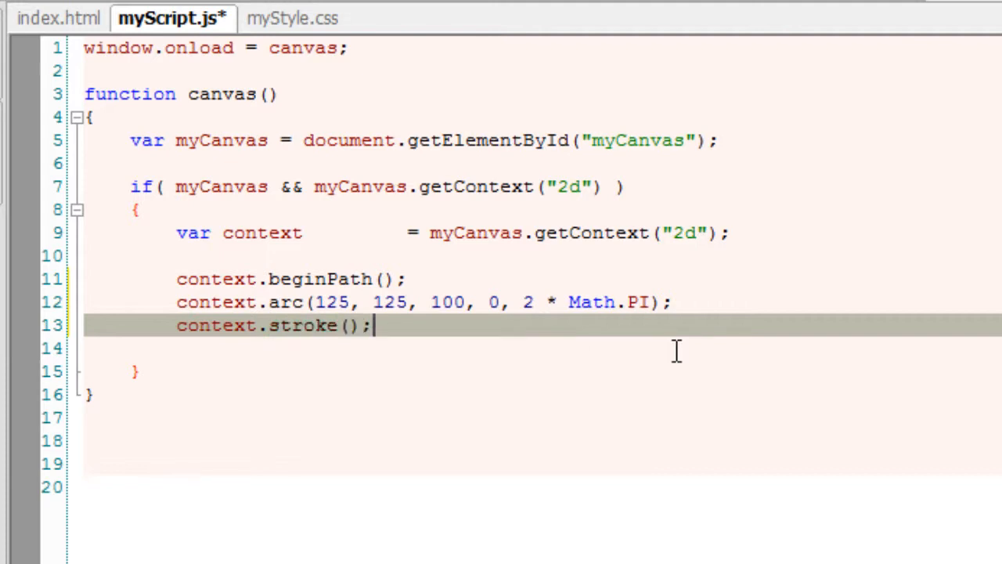
key(Ctrl+s)
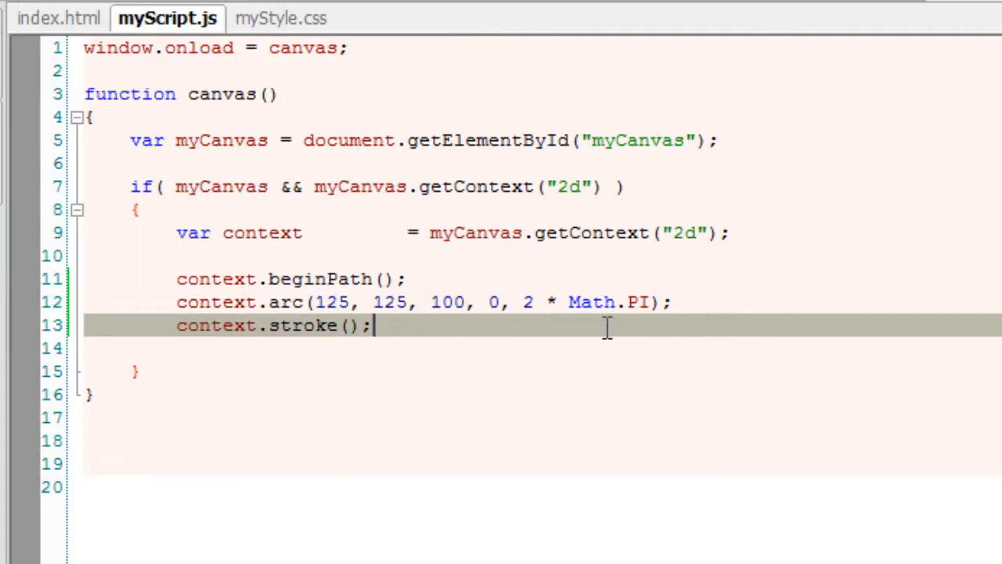
Declare var rdl = context.createRadialGradient(); on the line above beginPath.
click(178, 255)
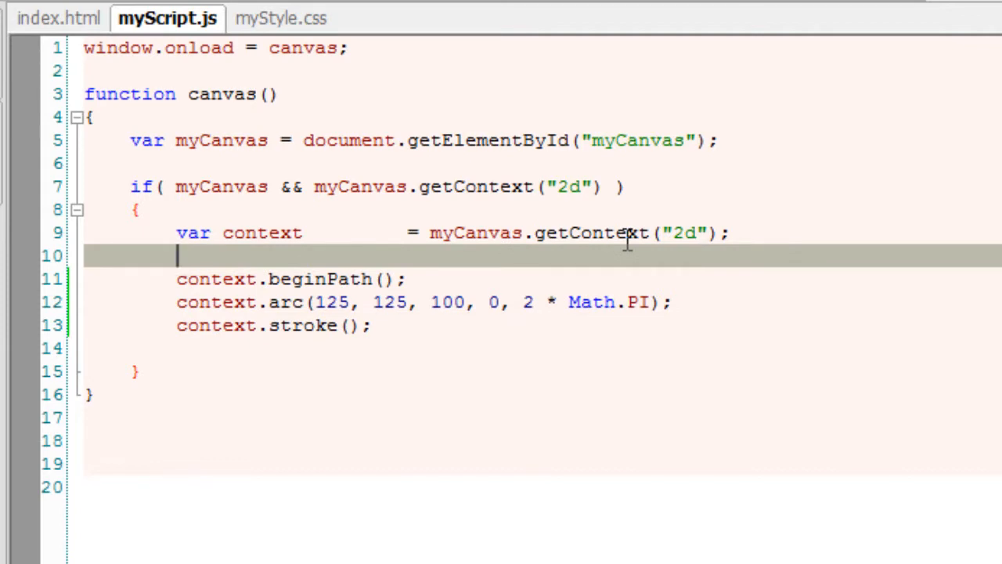
text(var)
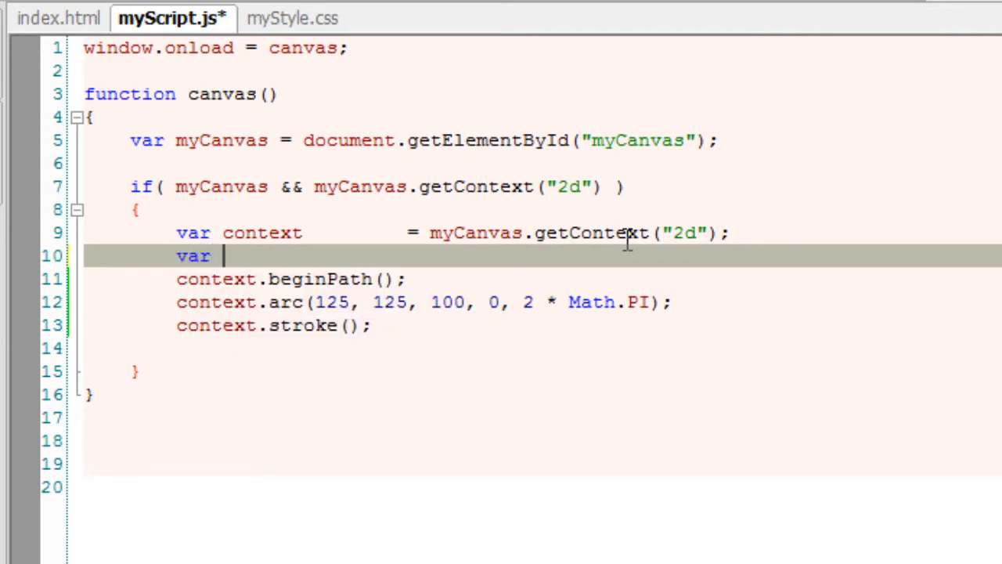
text(rd)
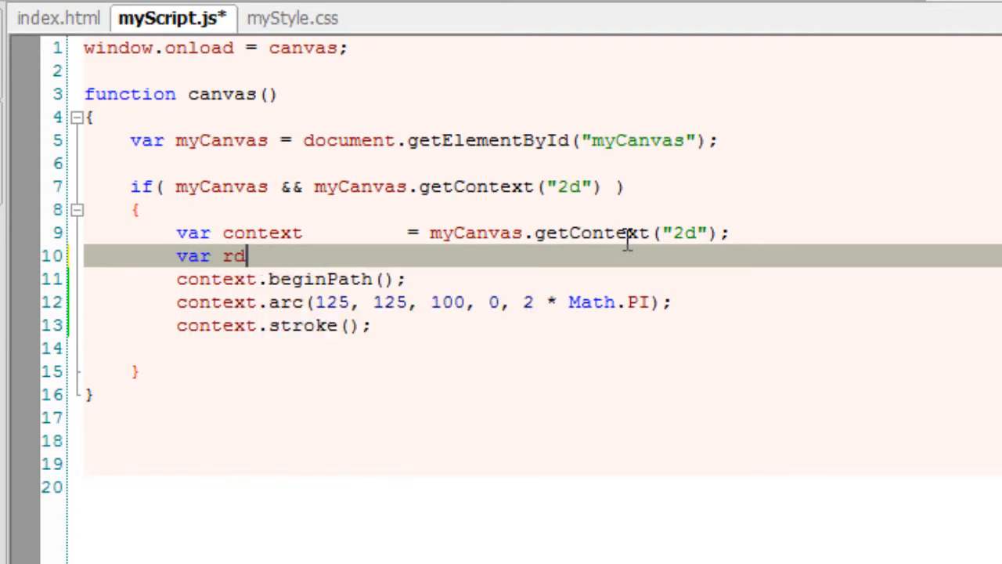
text(l)
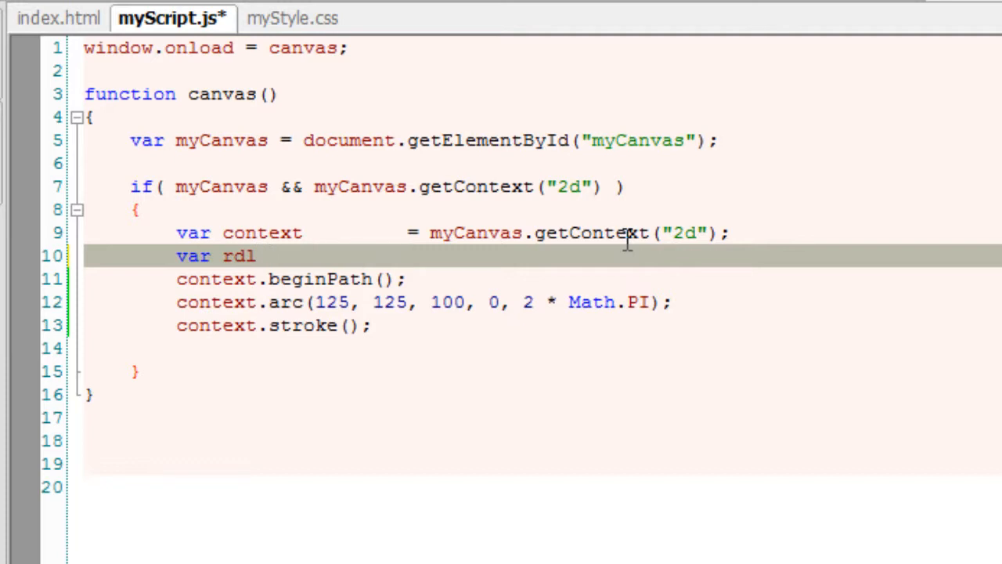
text(= context)
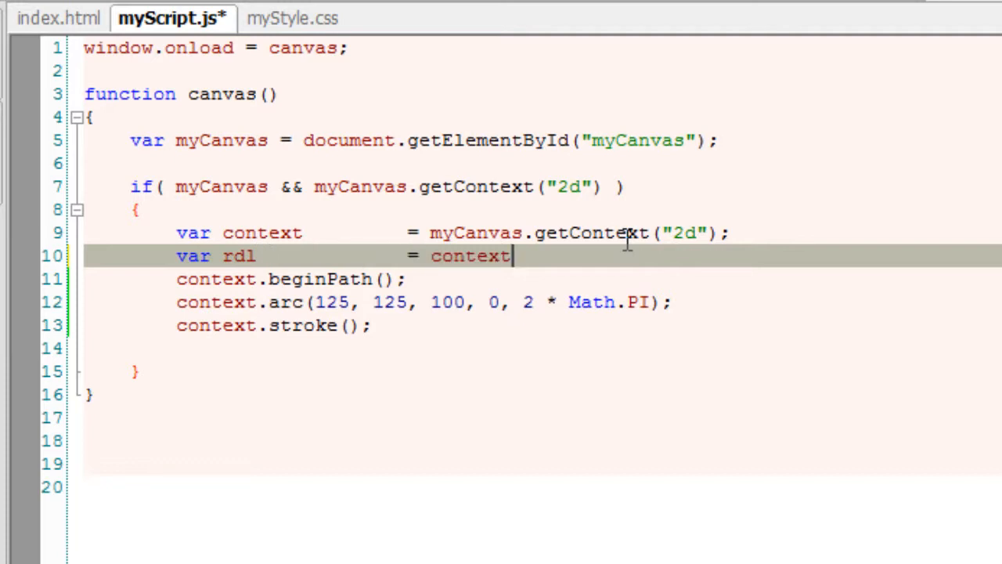
text(.create)
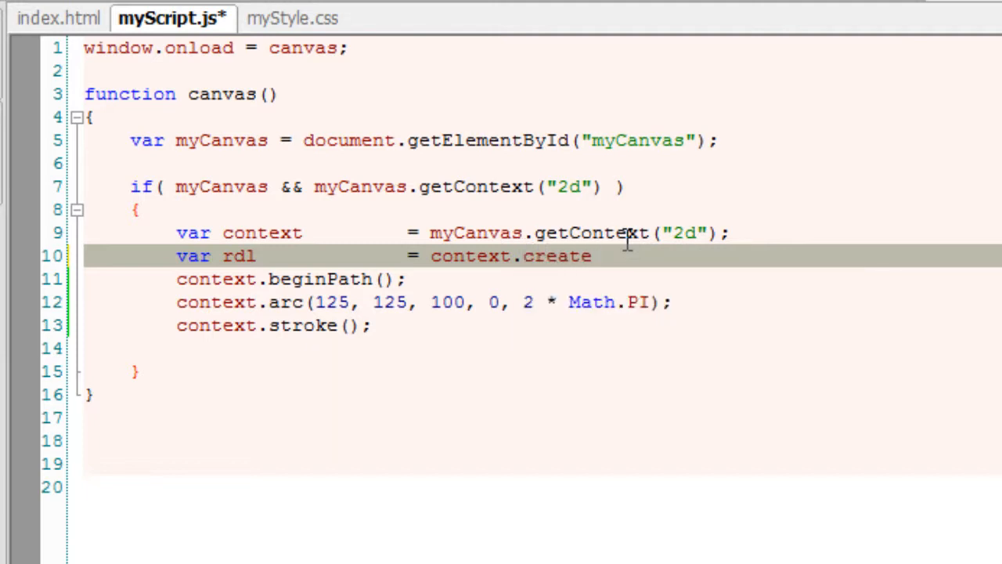
text(Radial)
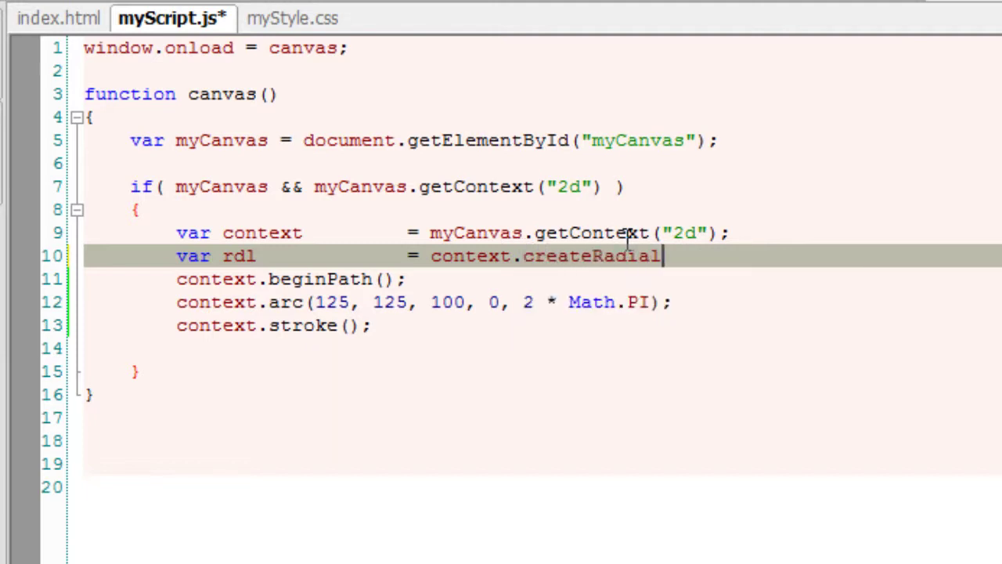
text(Gra)
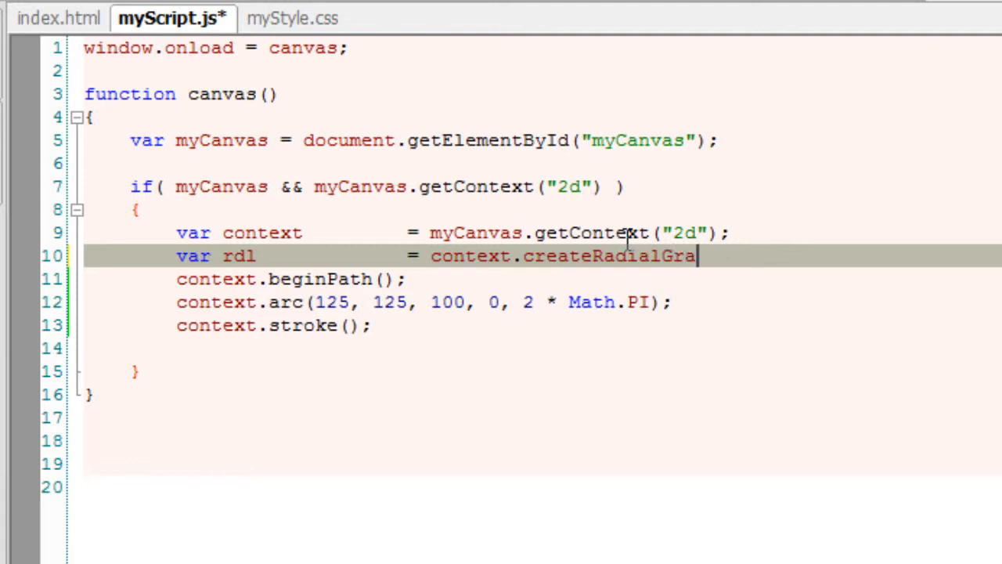
text(dient)
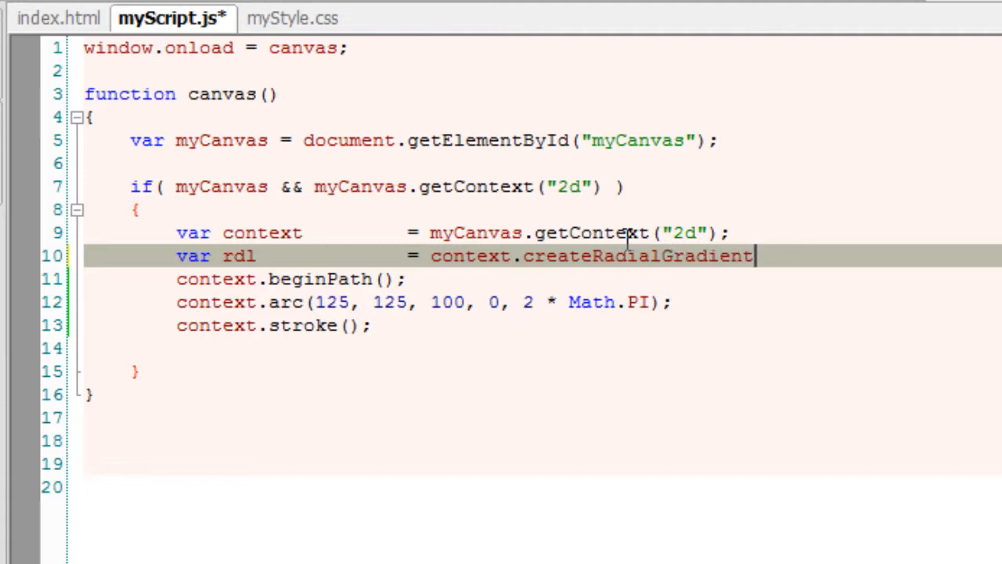
text(();)
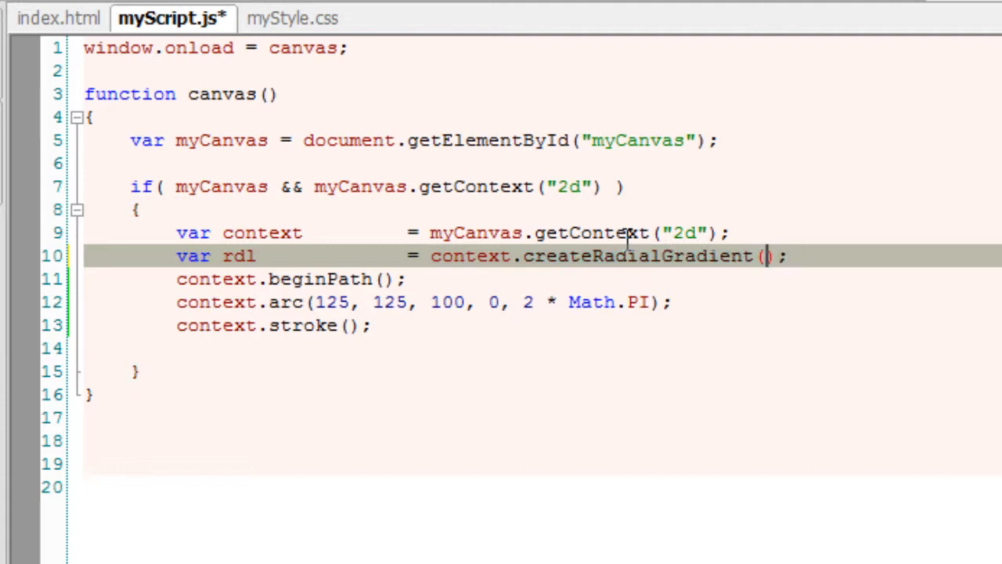
mouse_move(338, 302)
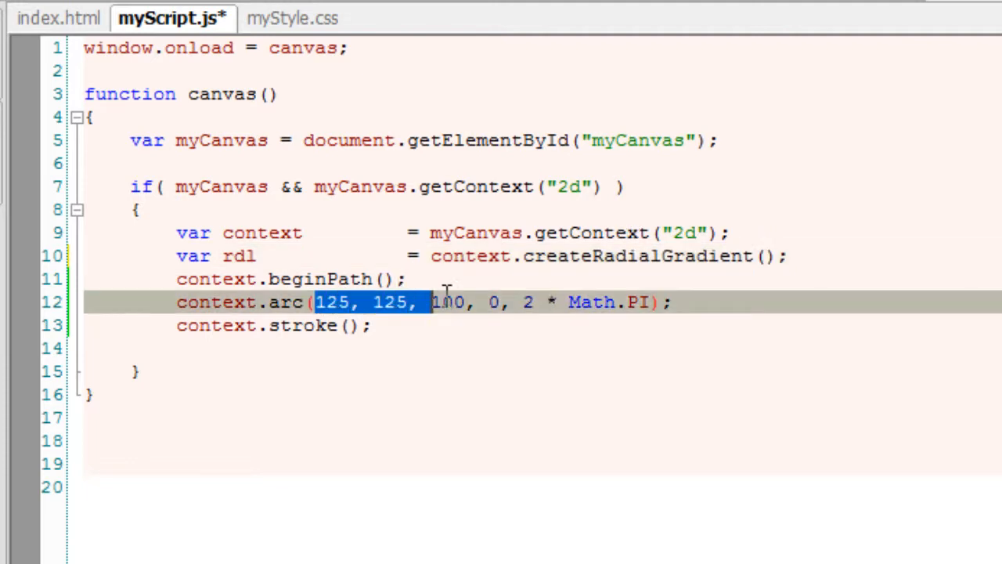
Give createRadialGradient inner circle 125, 125, 50 and outer circle 125, 125, 100, copied from the arc.
right_click(446, 302)
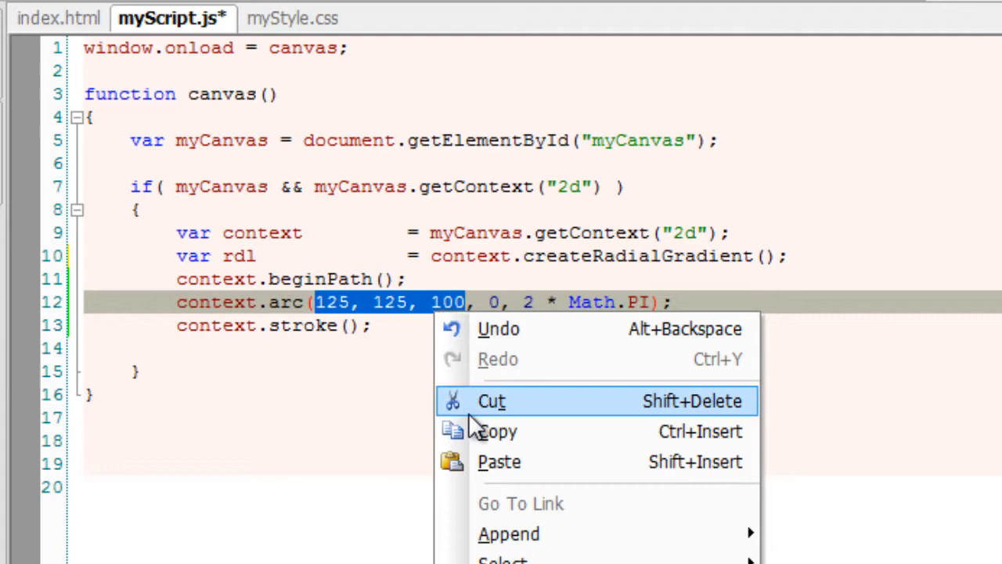
click(814, 255)
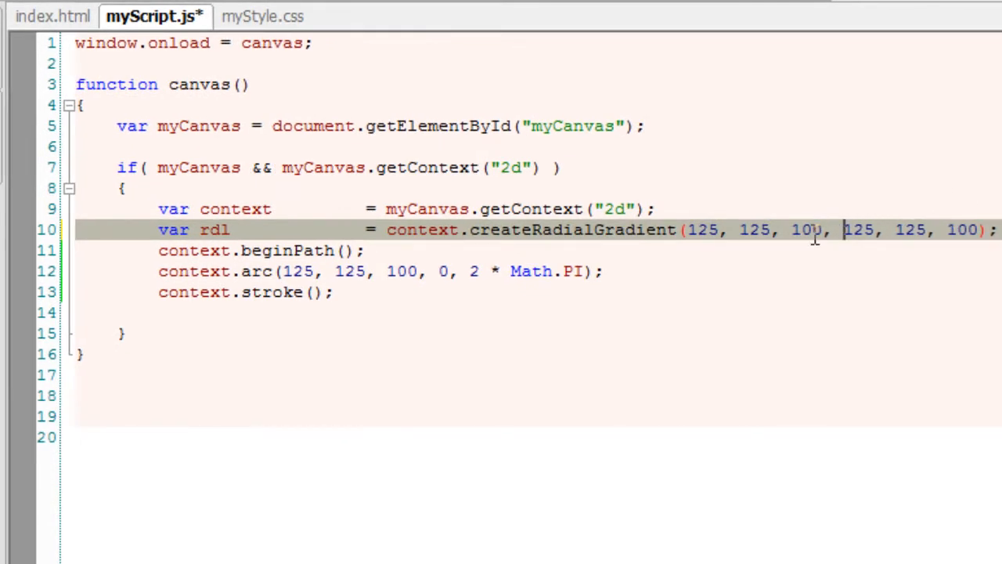
double_click(802, 229)
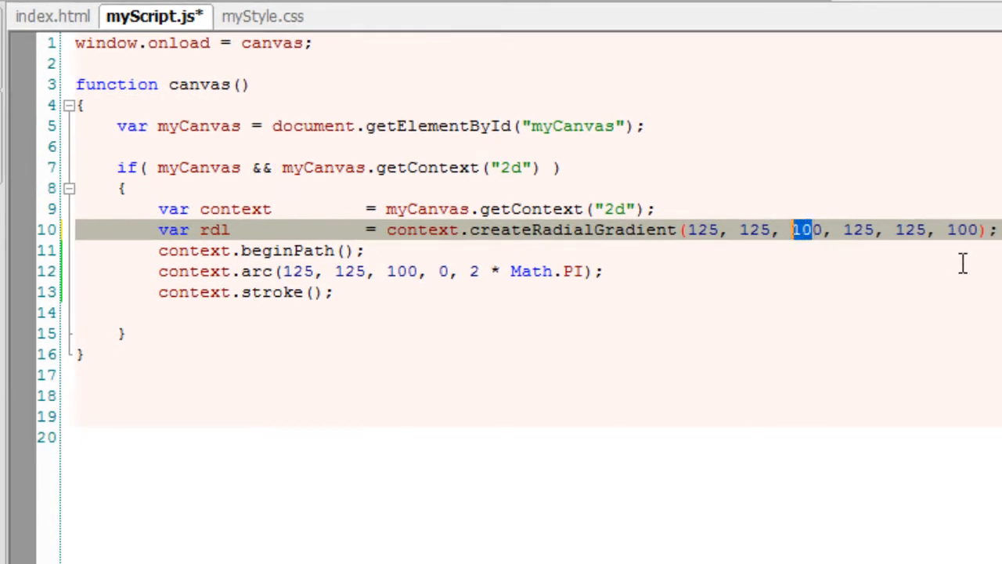
text(50)
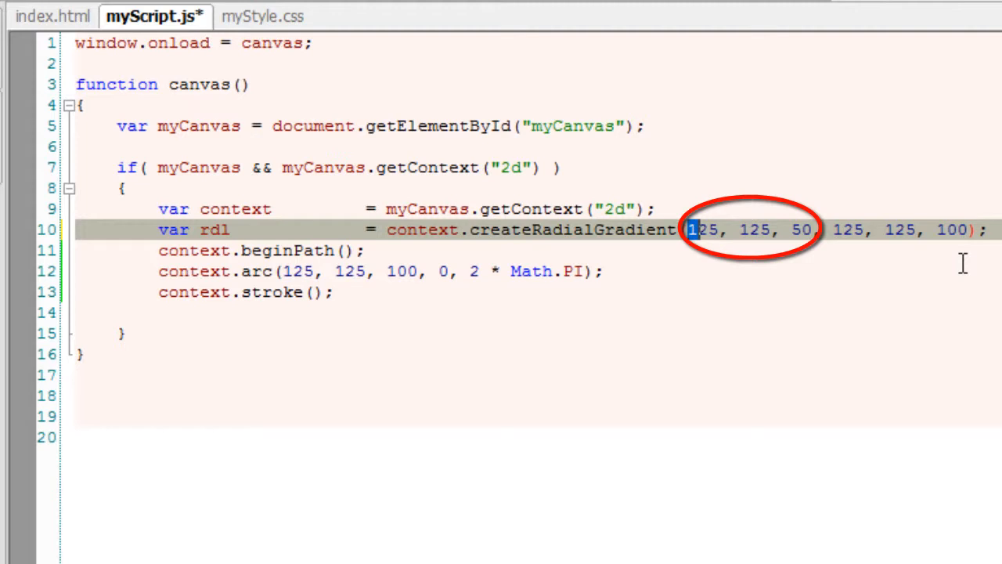
drag(688, 228, 817, 228)
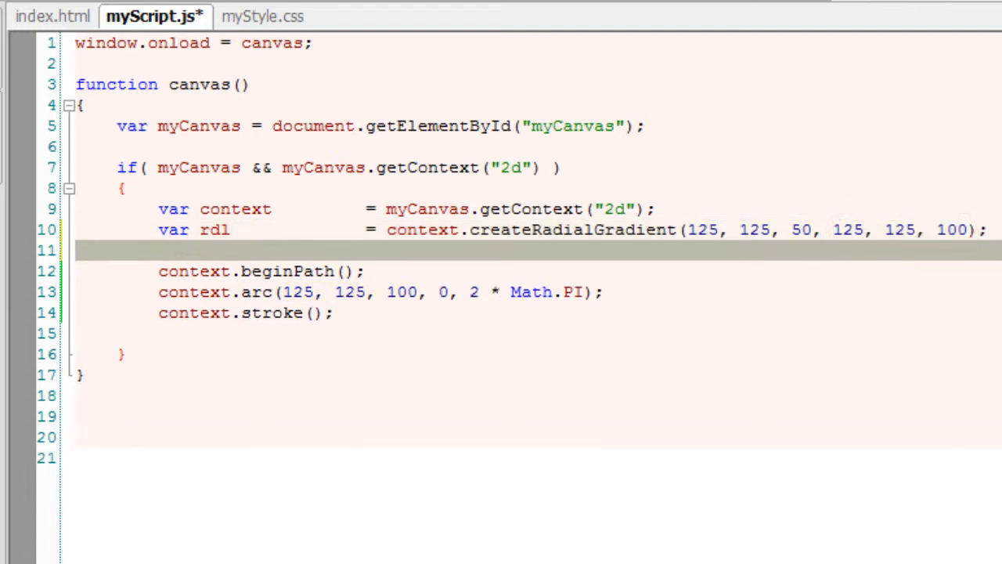
Add a red colour stop rdl.addColorStop(0.0, "#f00");.
text(rd)
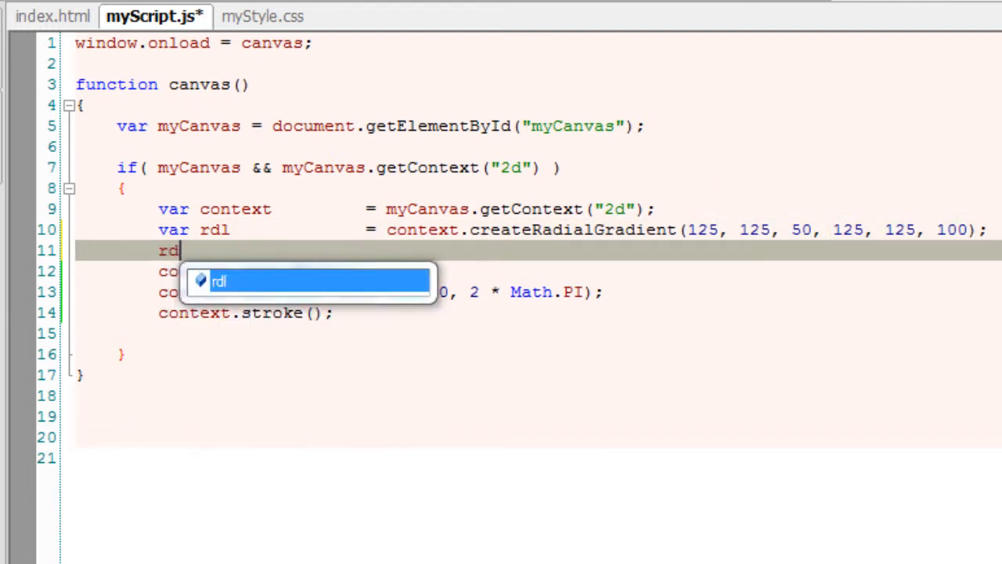
key(Escape)
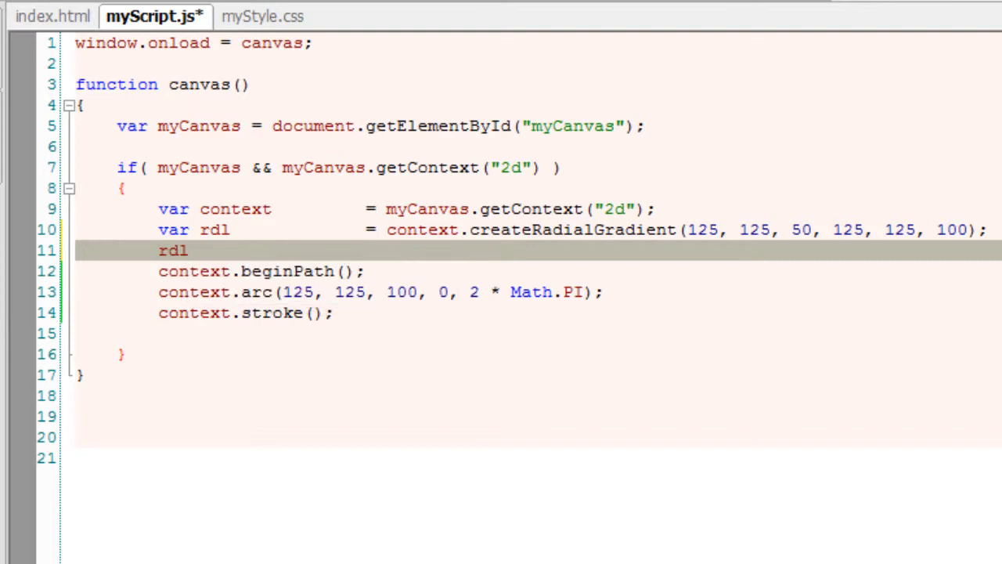
text(.add)
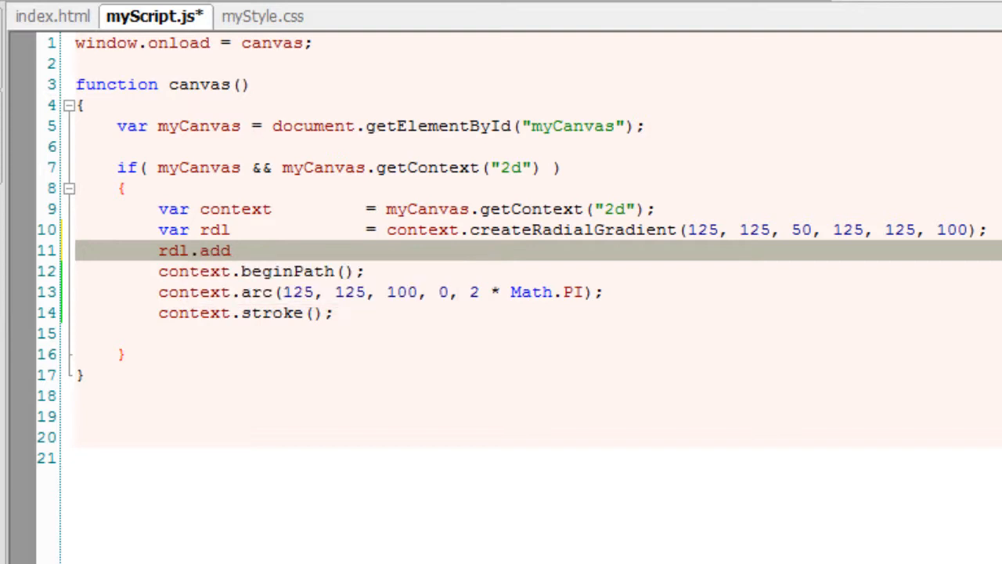
text(ColorS)
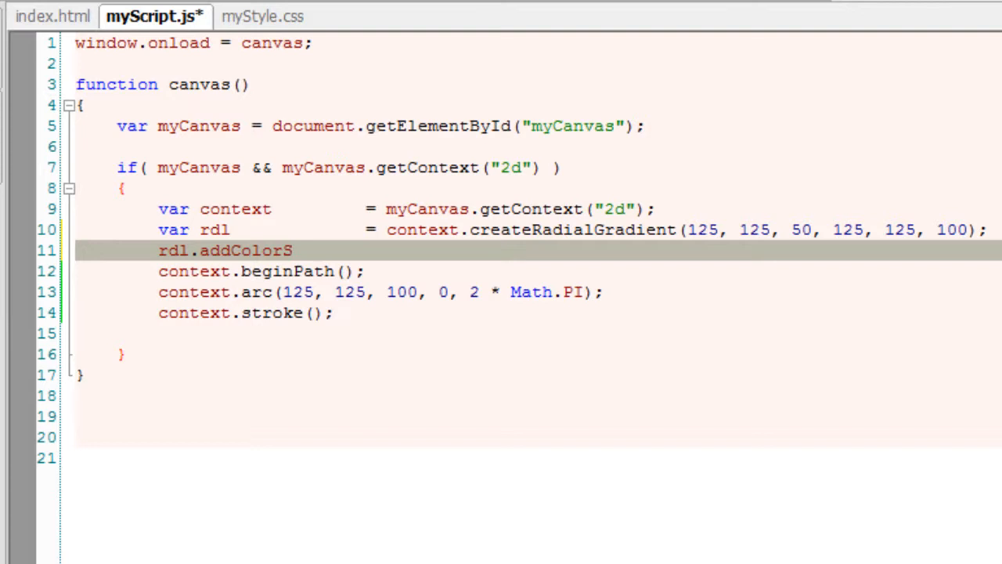
text(top();)
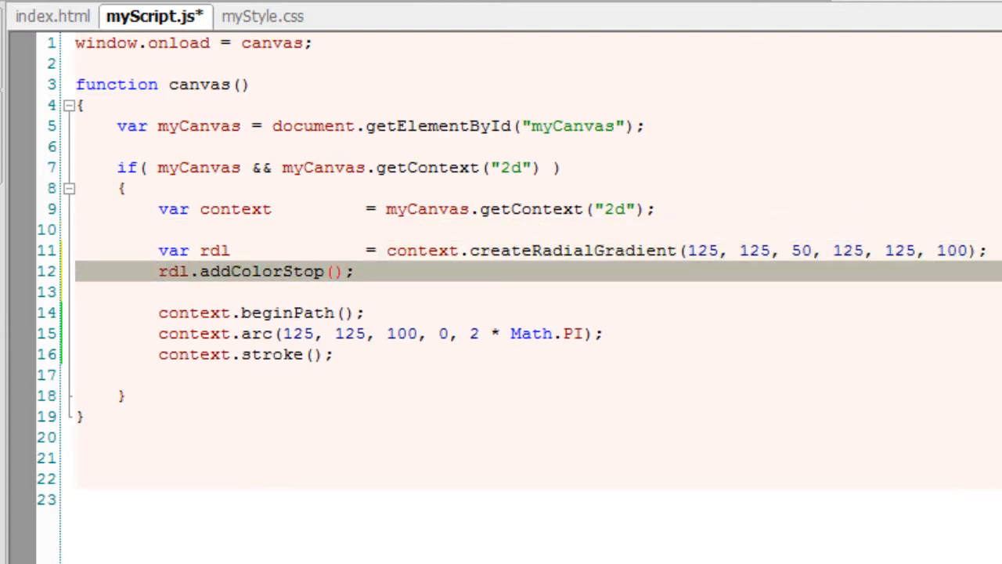
text(0.0)
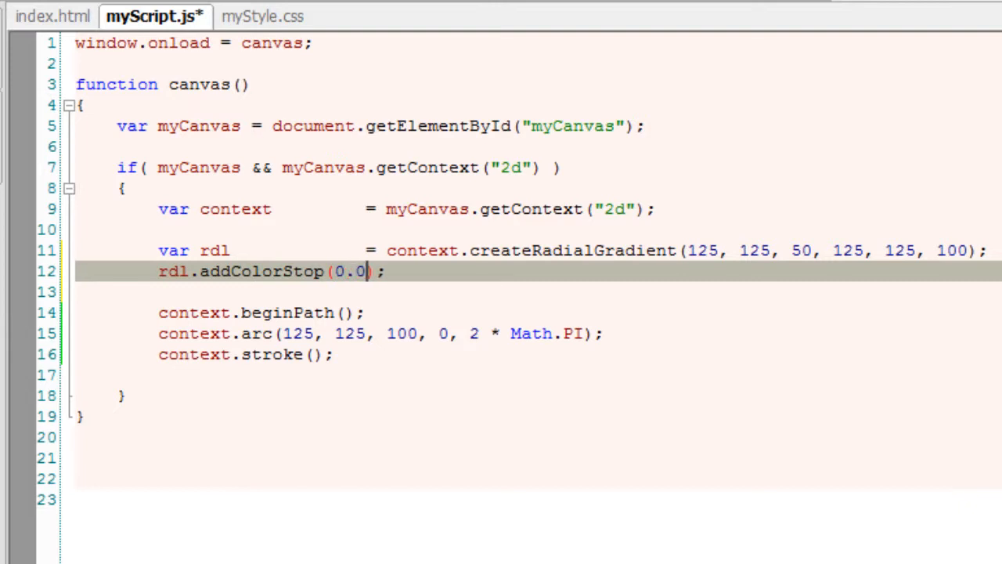
text(, "")
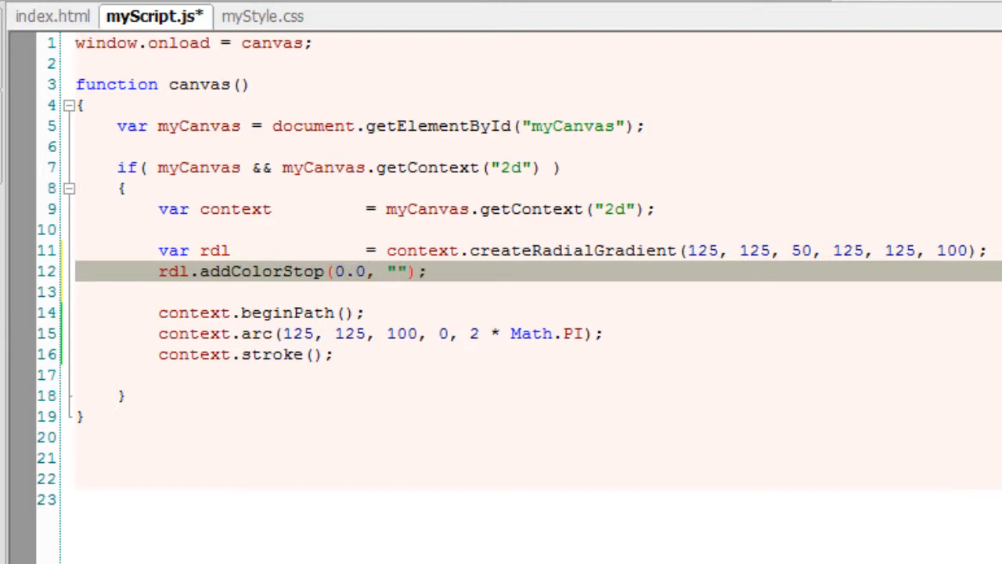
text(#)
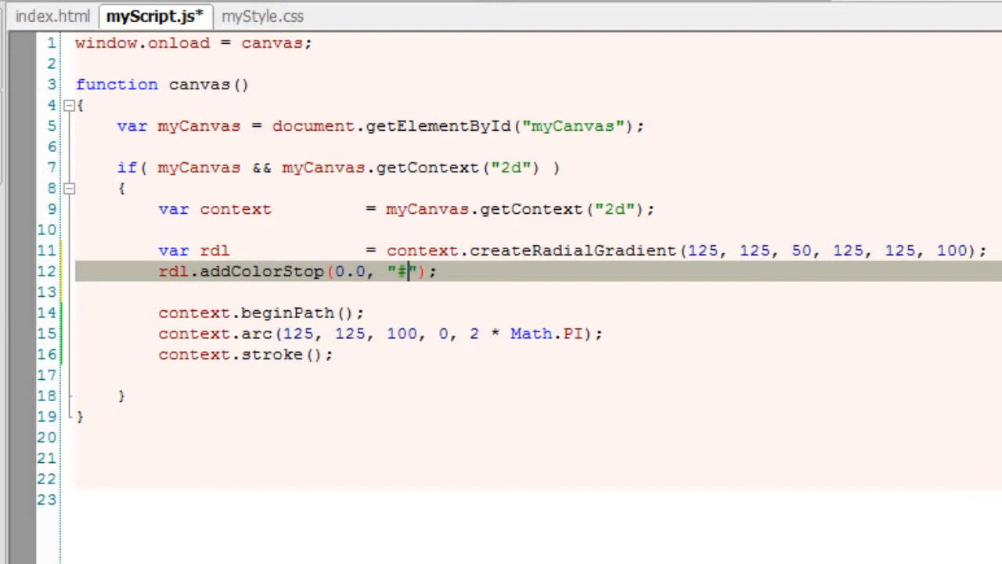
text(f0)
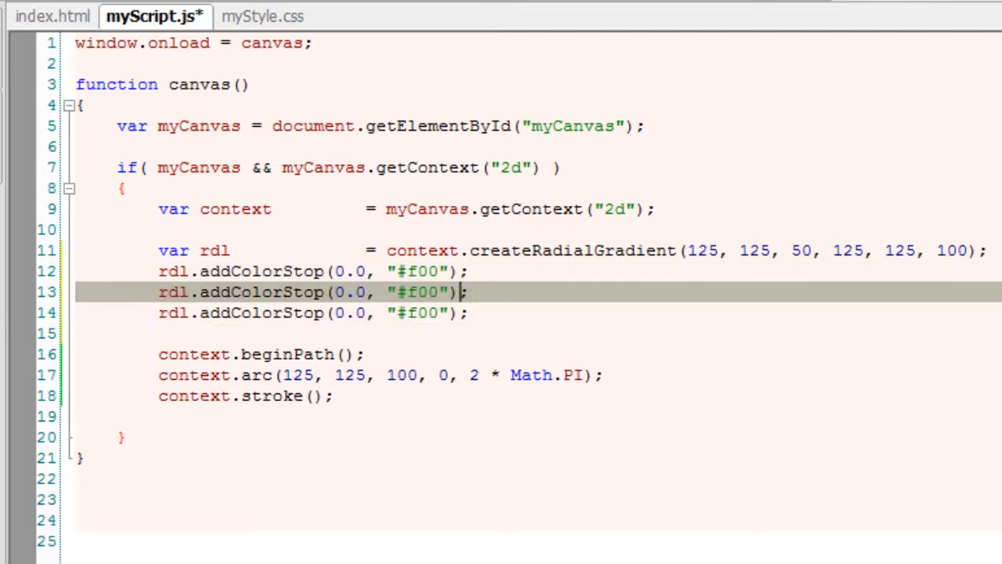
Add blue at 0.5 ("#00f") and green at 1.0 ("#0f0") colour stops.
text(0.5)
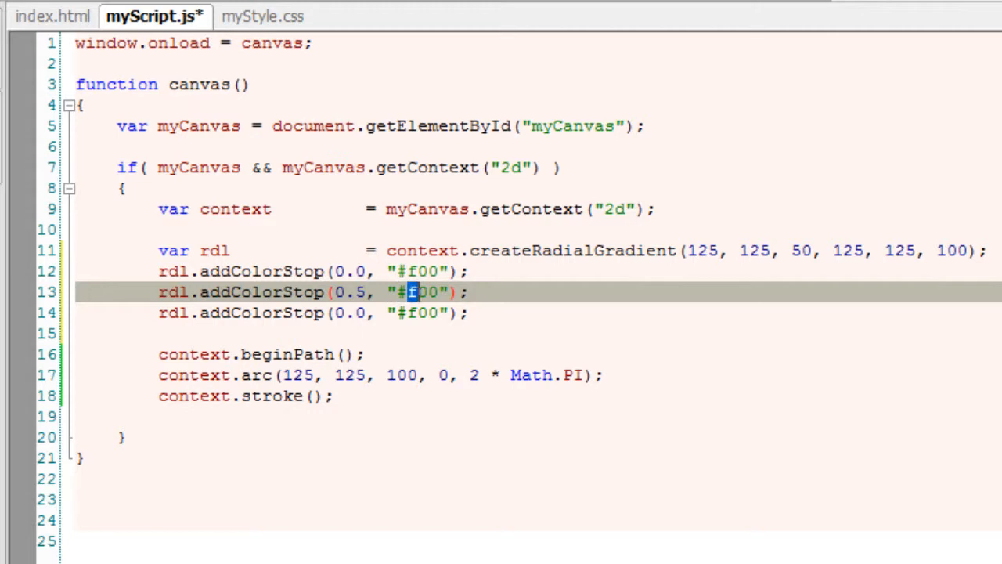
text(000)
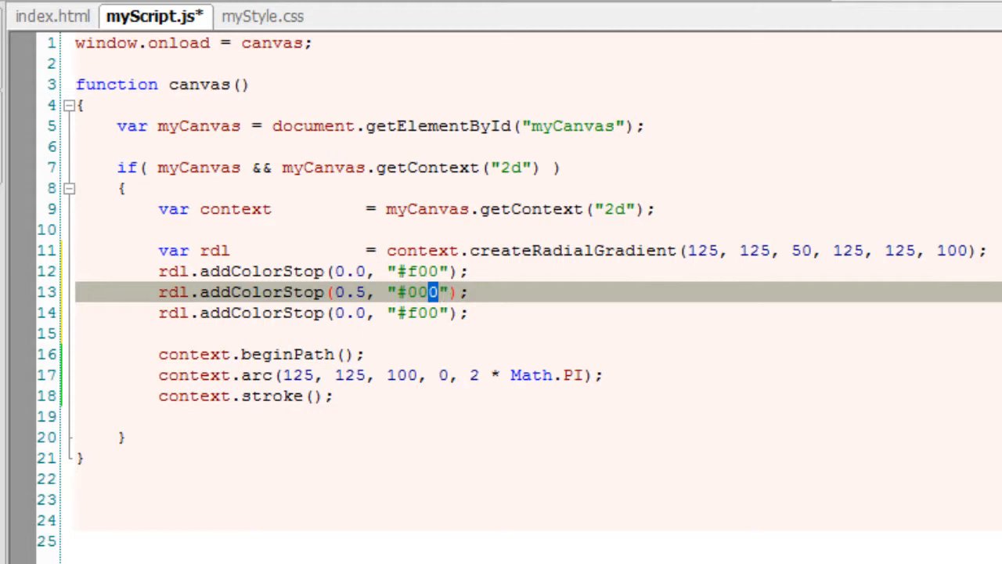
text(f)
click(313, 312)
text(1)
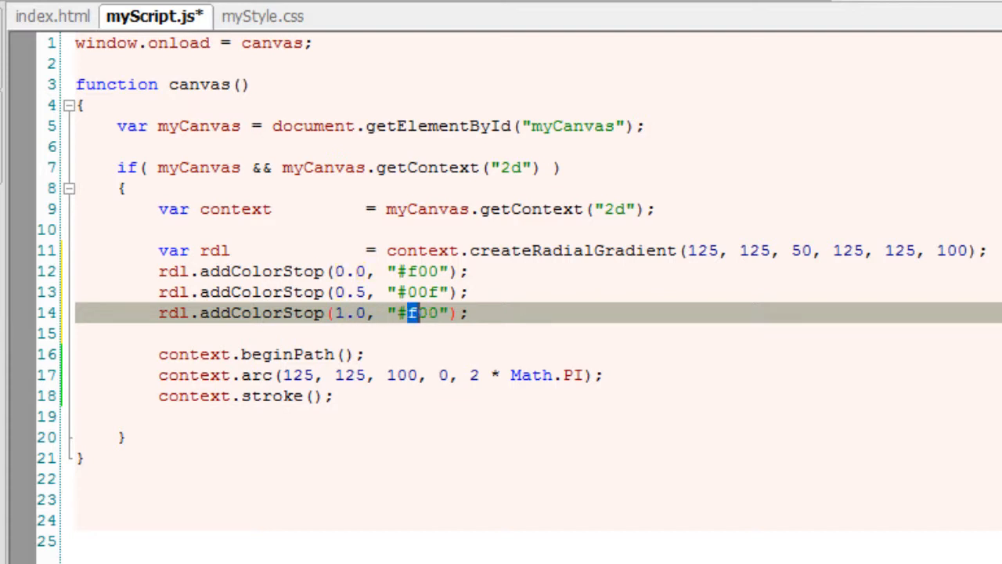
text(0)
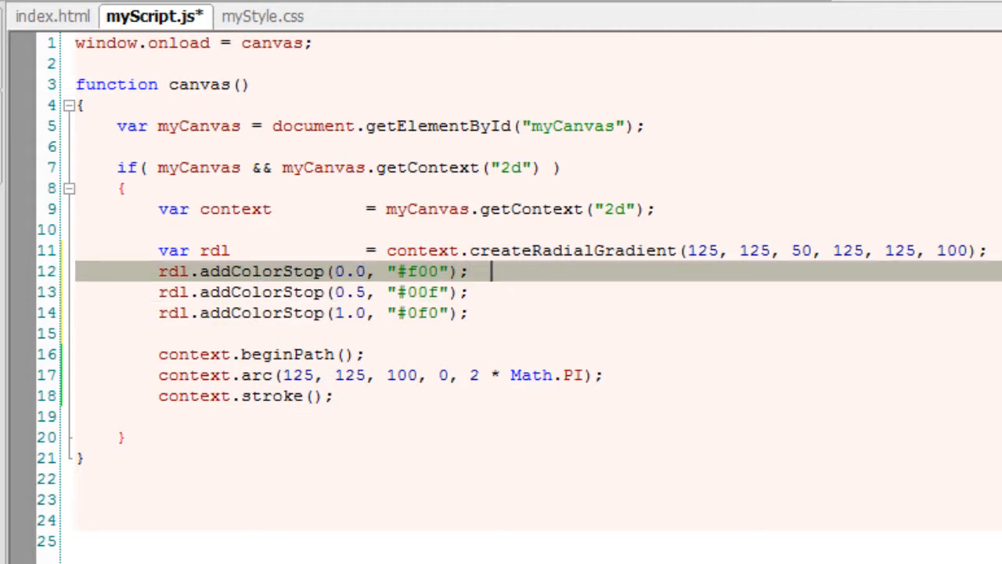
Comment the three stops as // RED, // BLUE and // GREEN.
text(// RED)
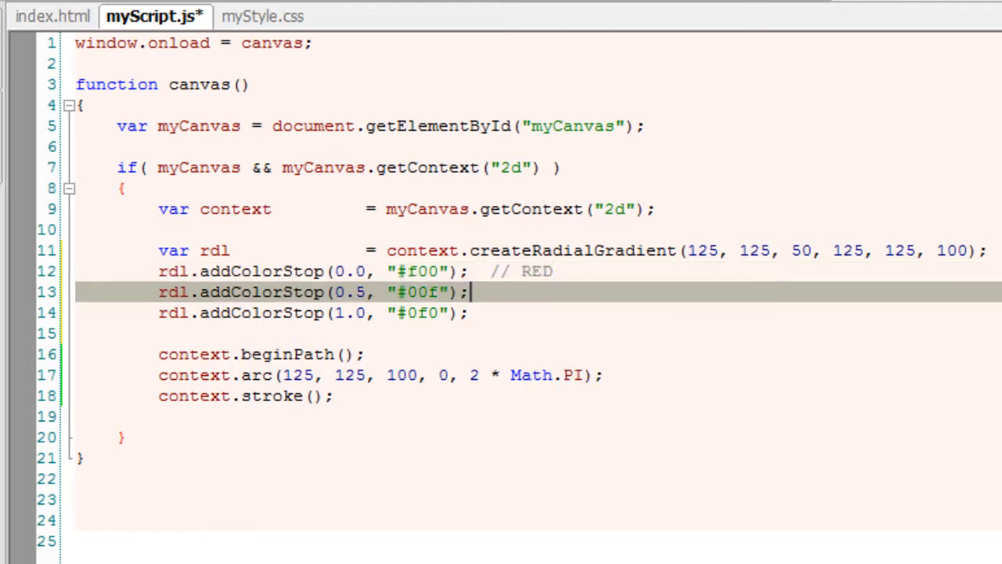
text(//)
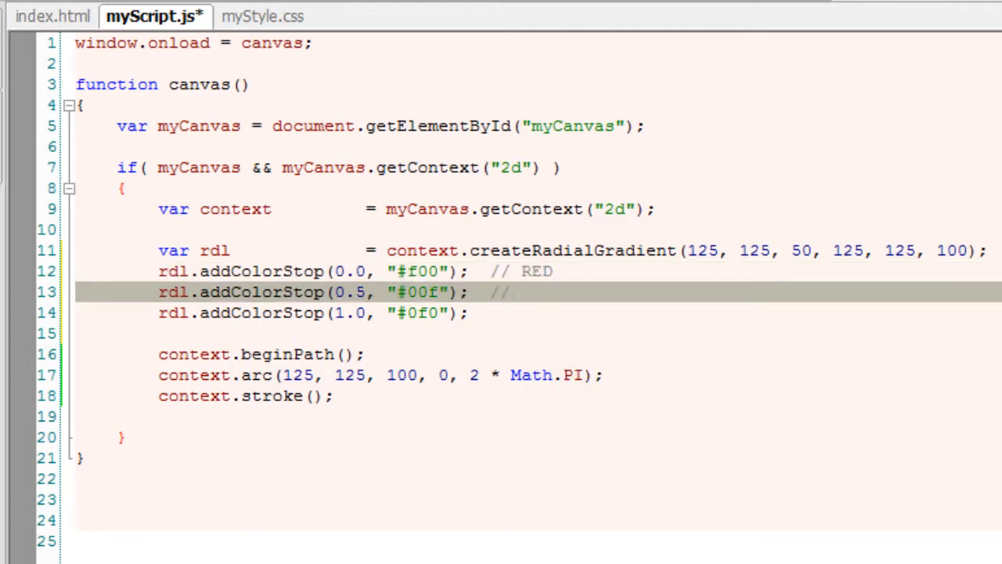
text(BLUE)
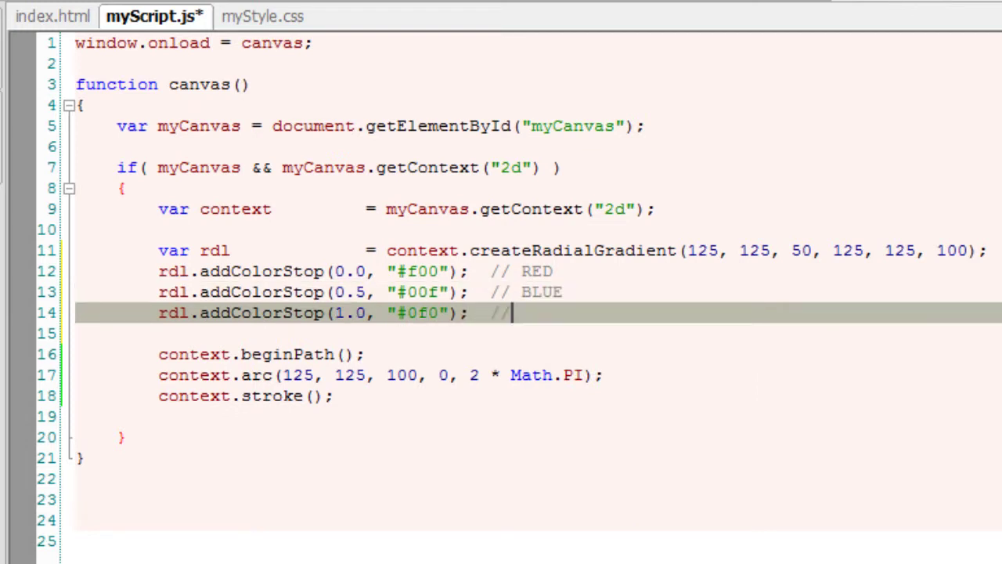
text(GREE)
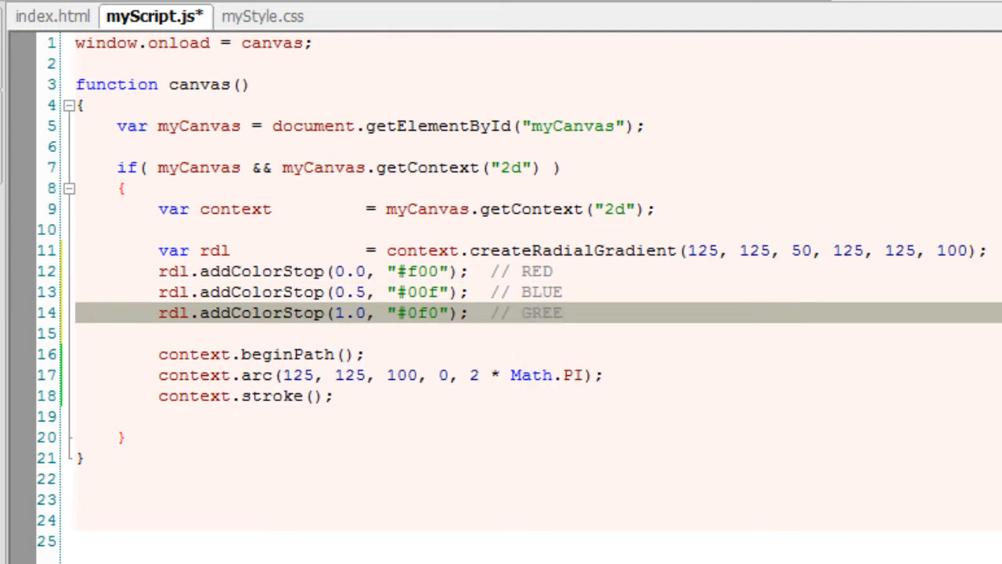
text(N)
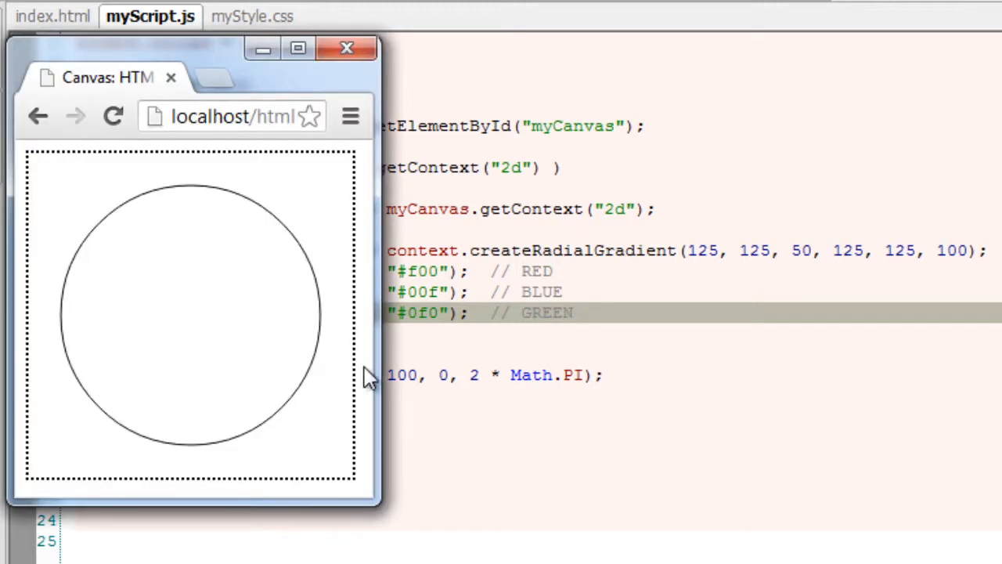
mouse_move(153, 180)
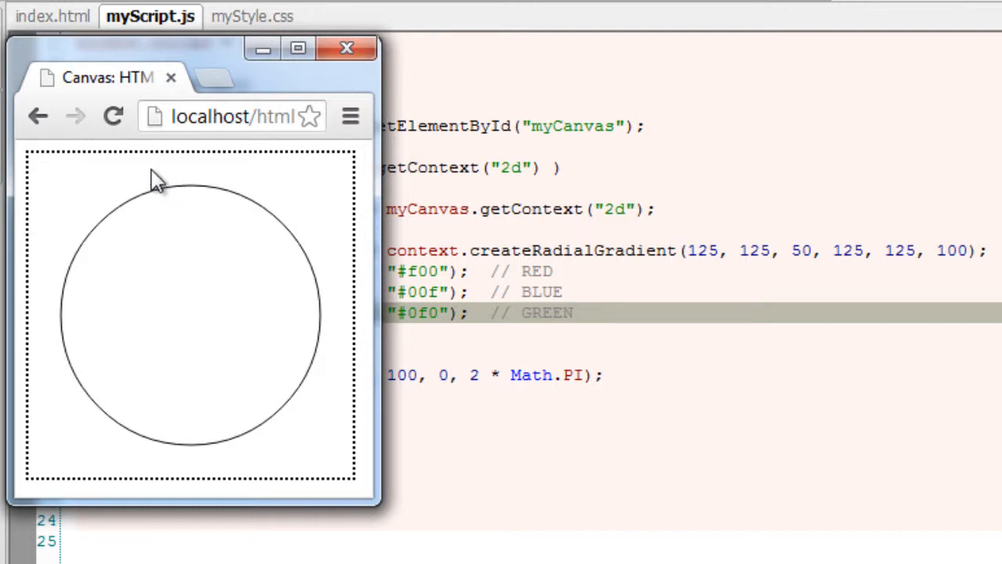
Set context.strokeStyle to "pink" for the circle outline.
click(343, 47)
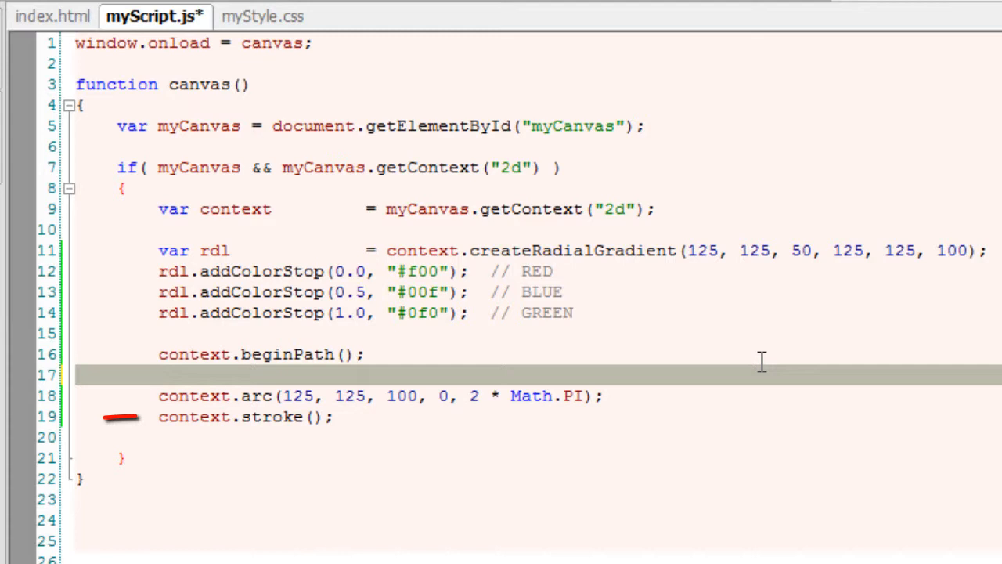
text(context)
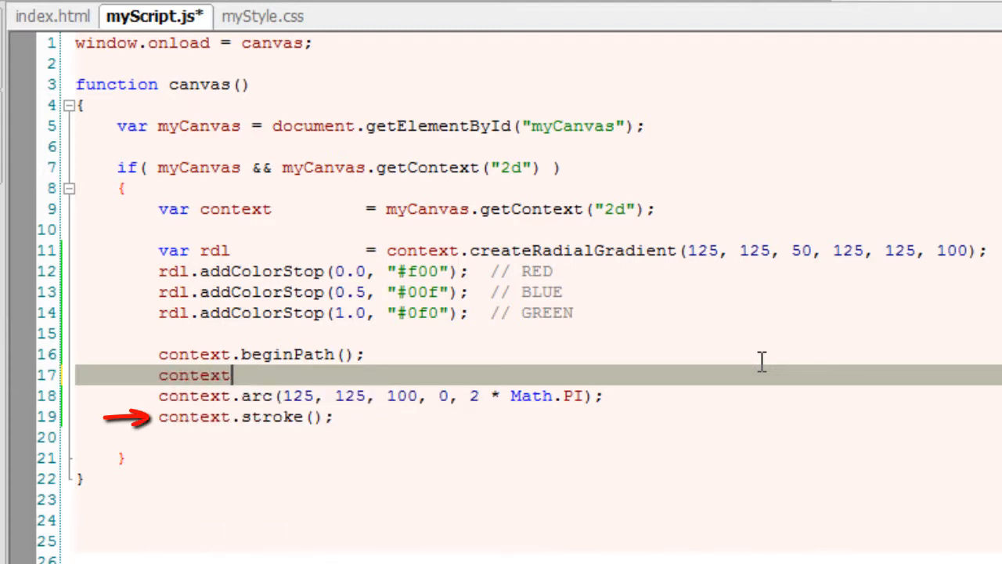
text(.stroke)
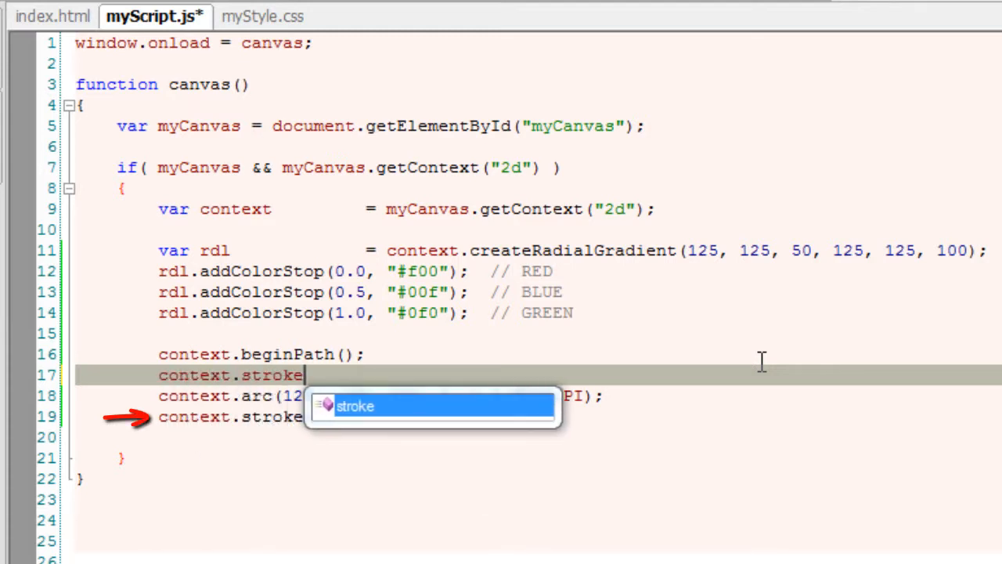
text(S)
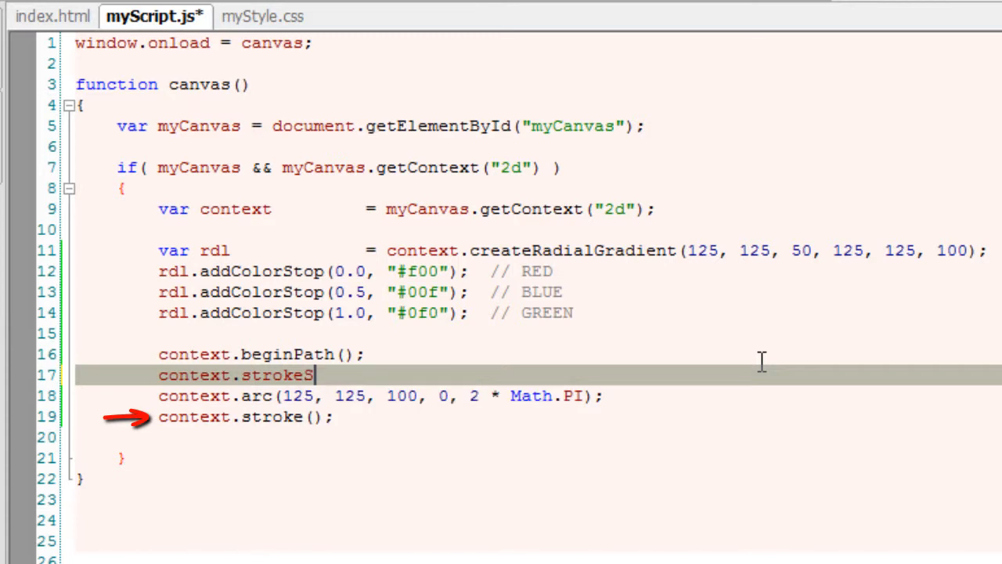
text(tyle)
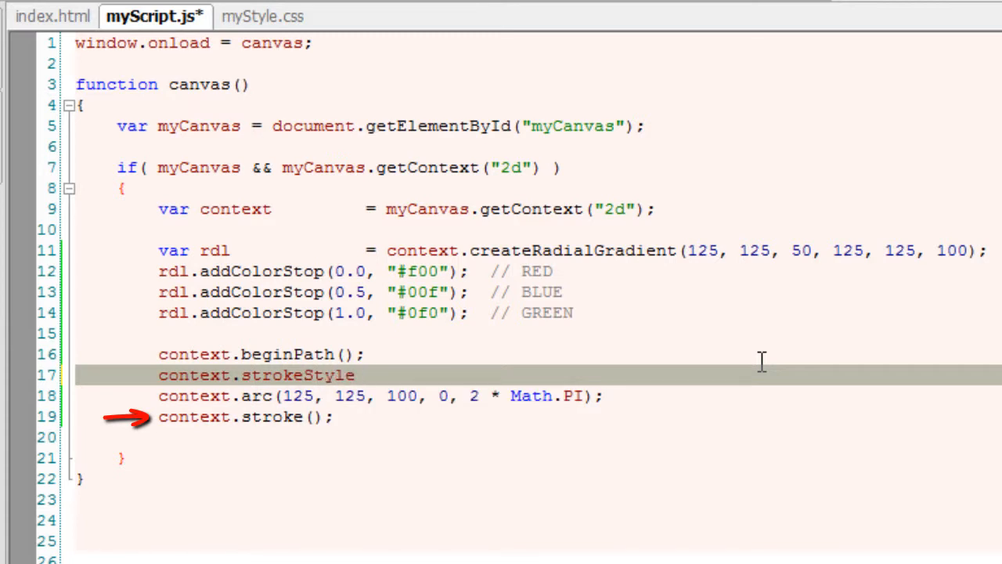
text(= "")
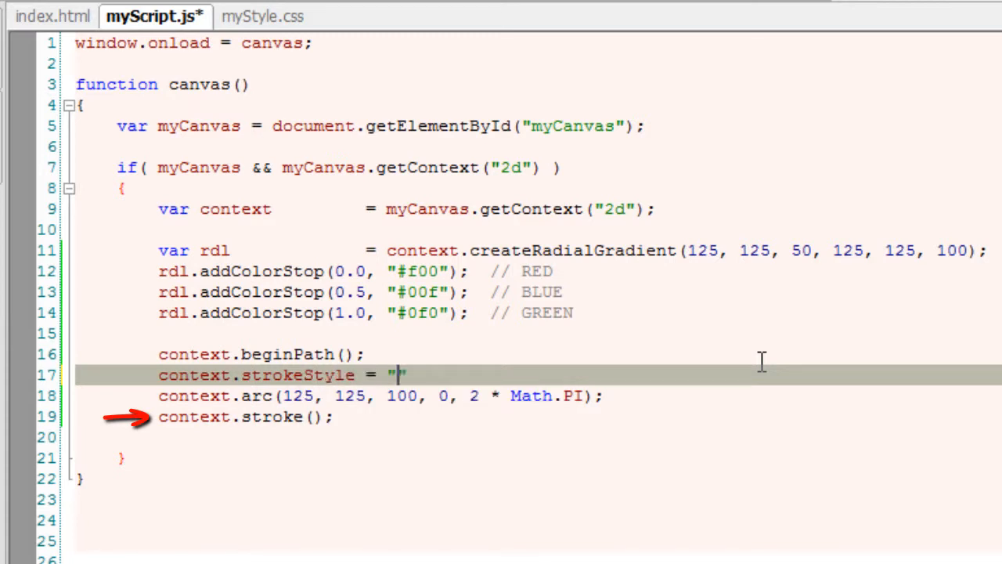
text(pink)
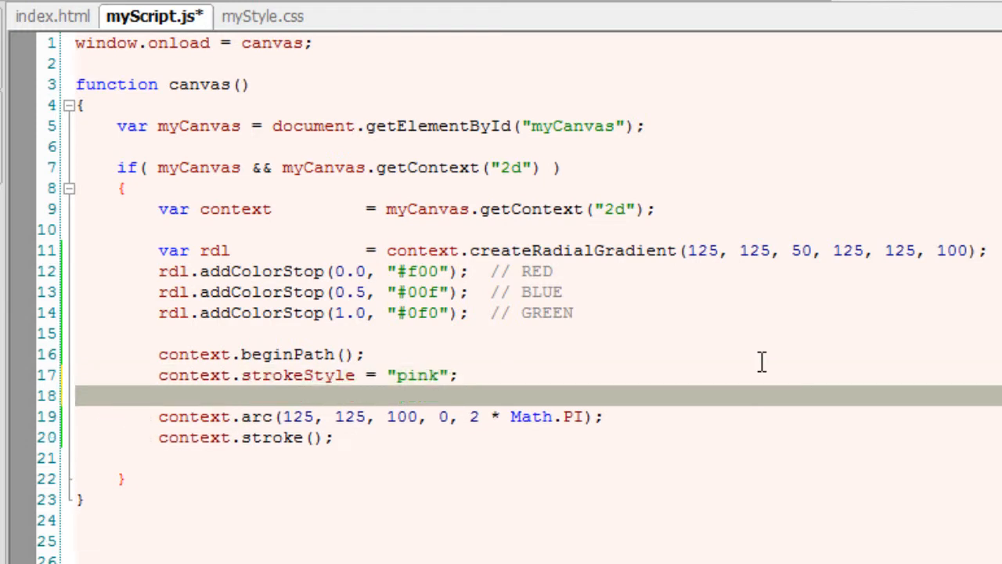
Set context.fillStyle = rdl, add context.fill(); after the stroke, and save.
text(context.)
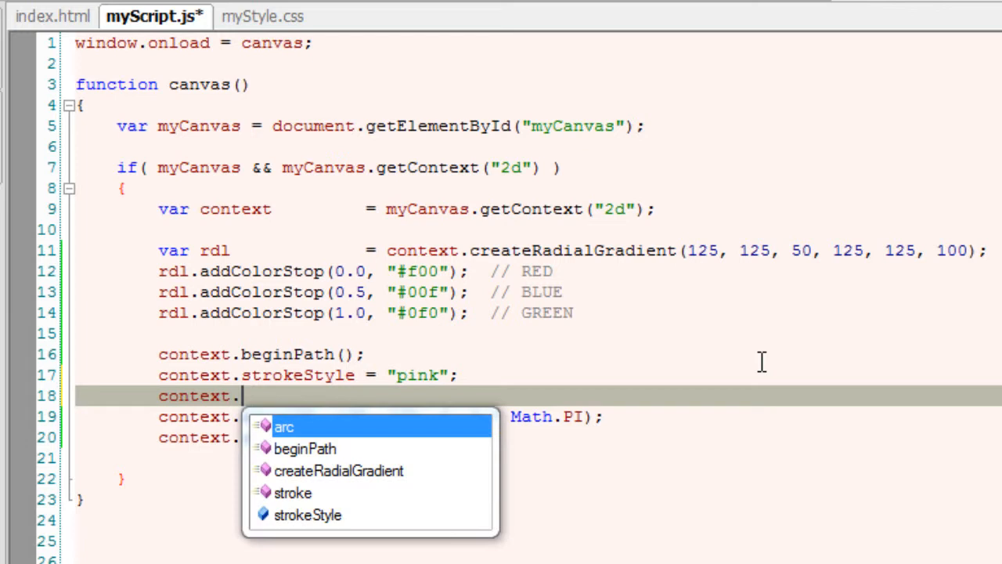
text(fillStyl)
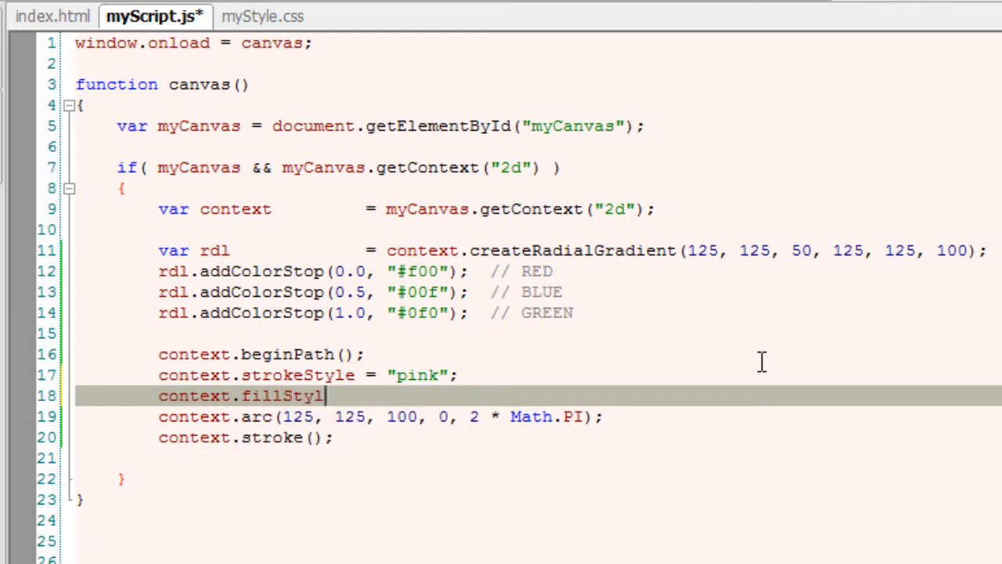
text(e	=)
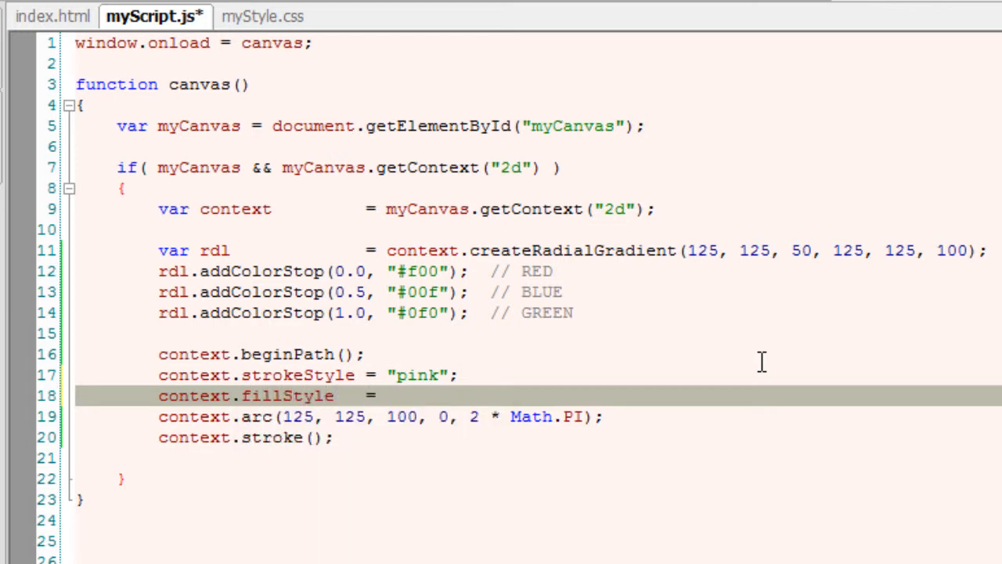
text(rdl;)
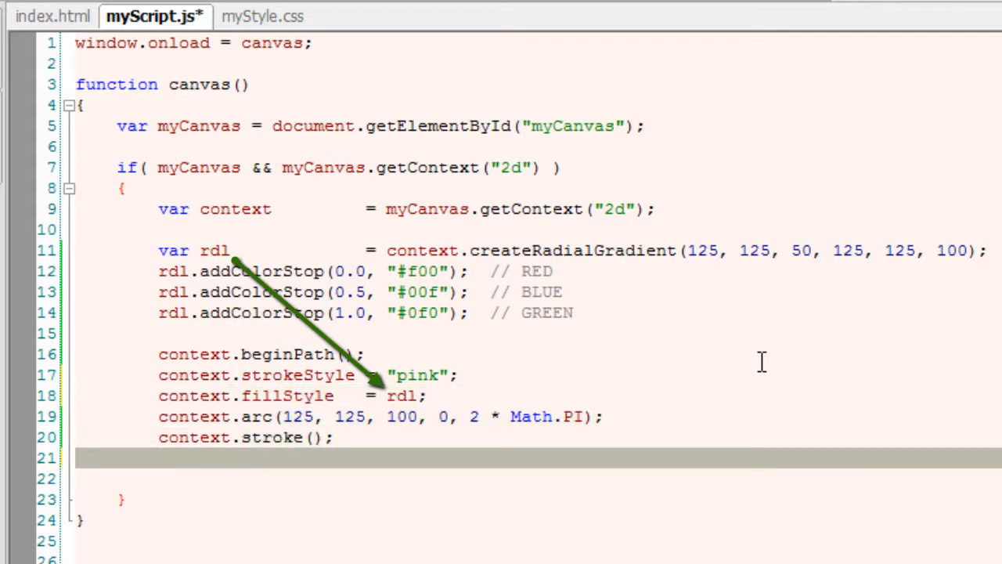
text(context.f)
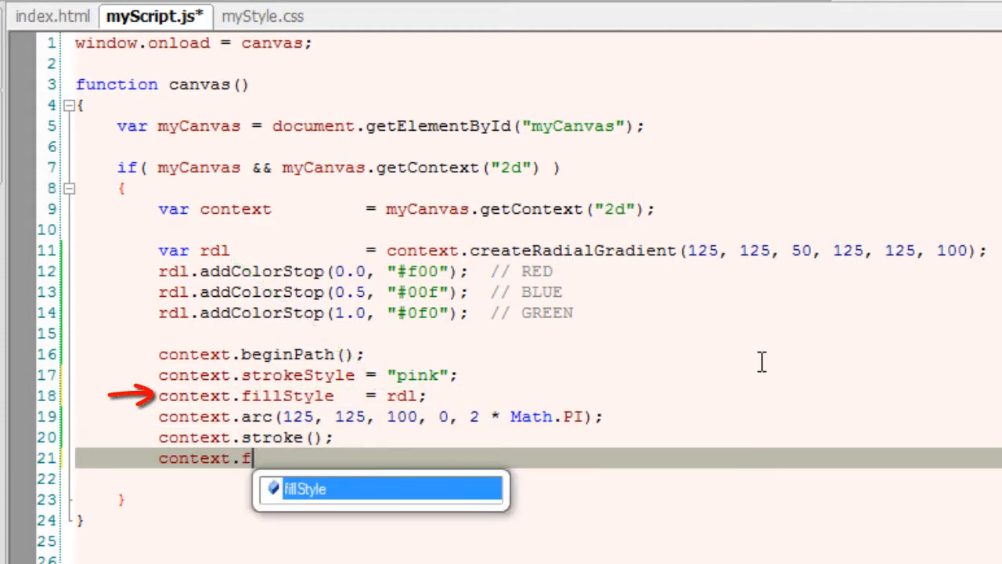
text(ill();)
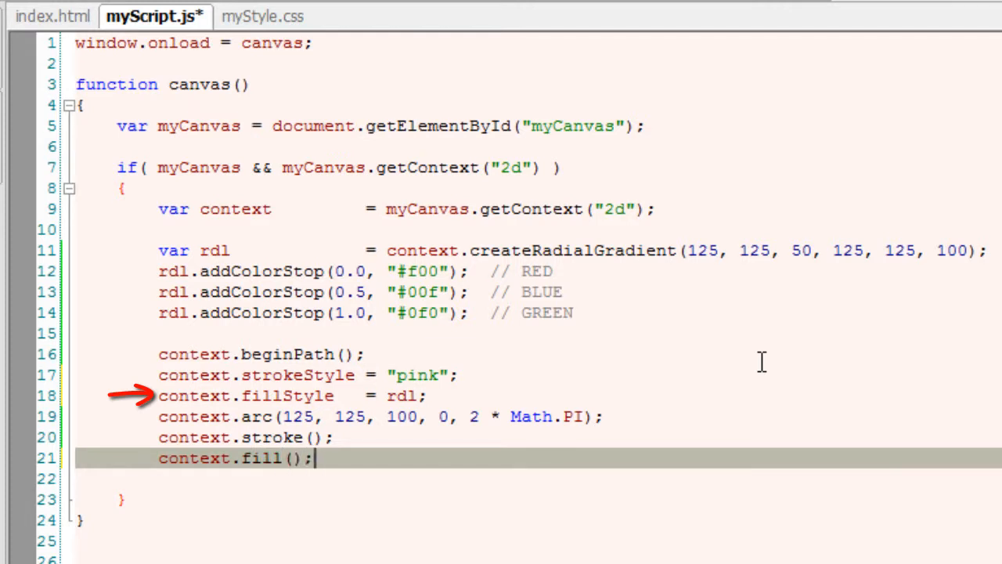
key(ctrl+s)
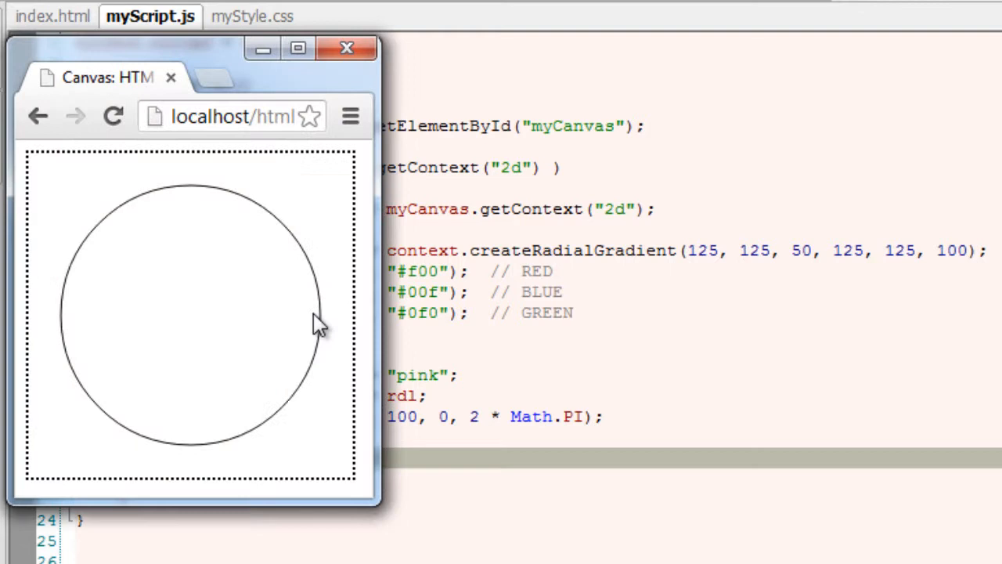
Add context.lineWidth = 2; after beginPath so the gradient fill appears in Chrome.
click(113, 116)
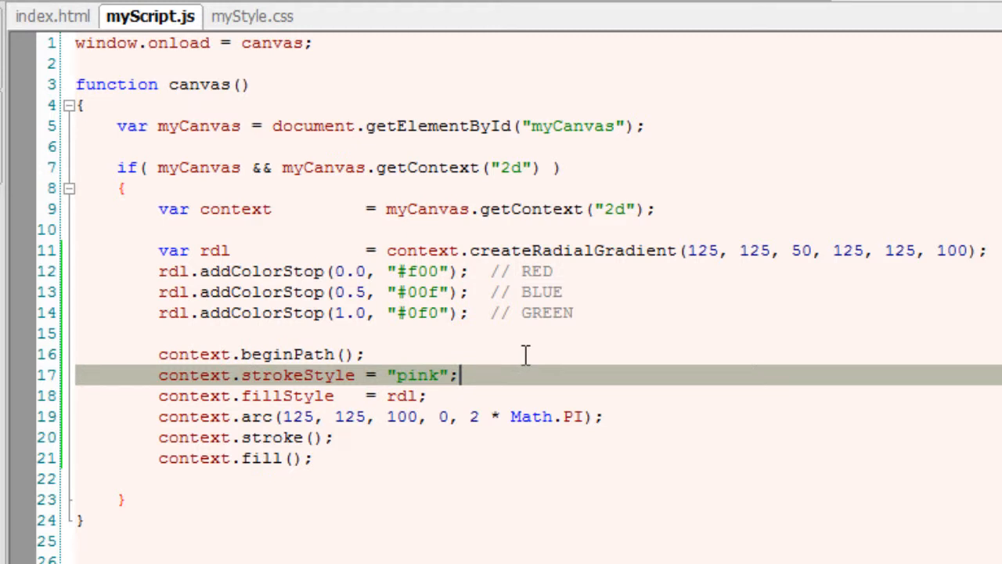
key(Enter)
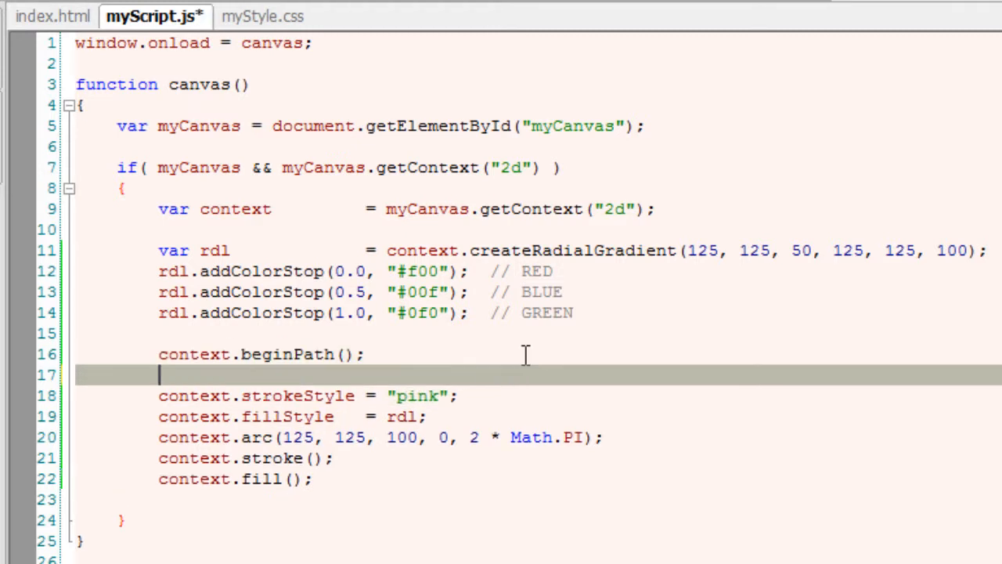
text(context.)
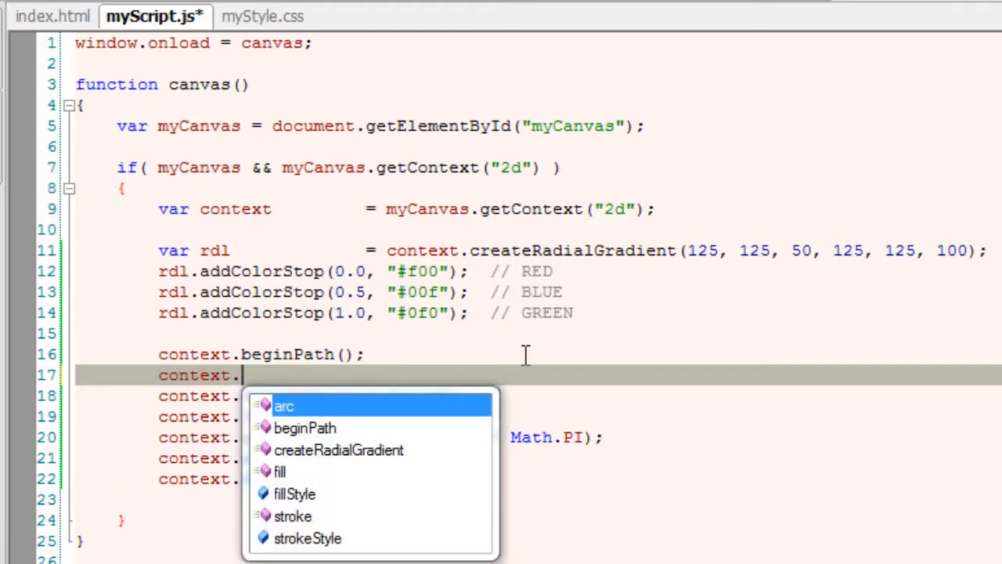
text(lineWi)
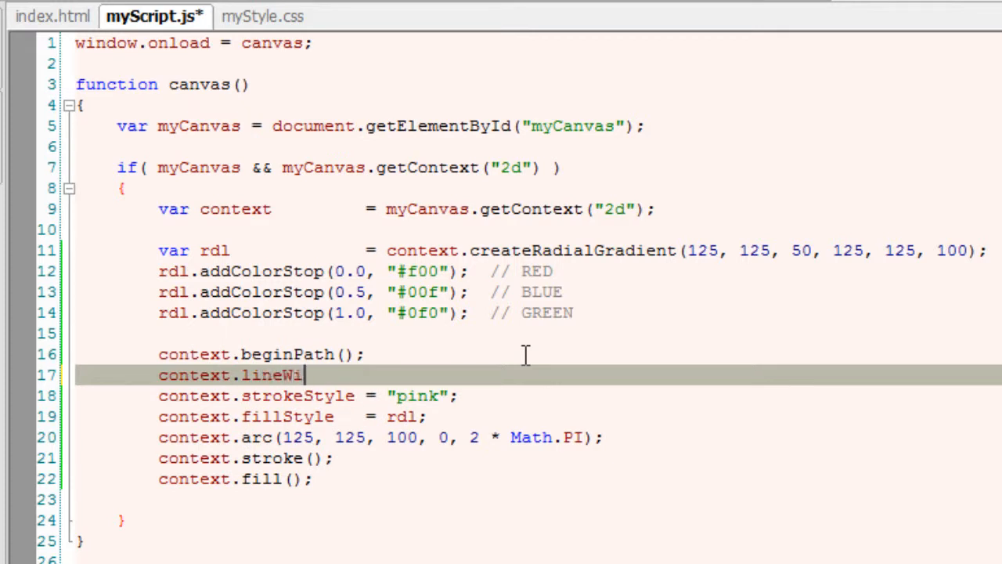
text(dth    = 2)
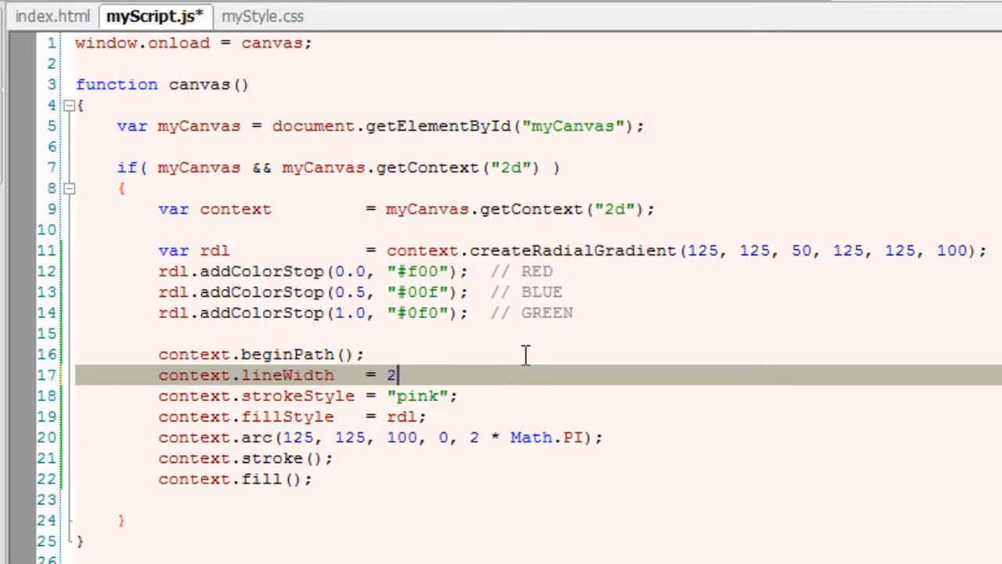
text(;)
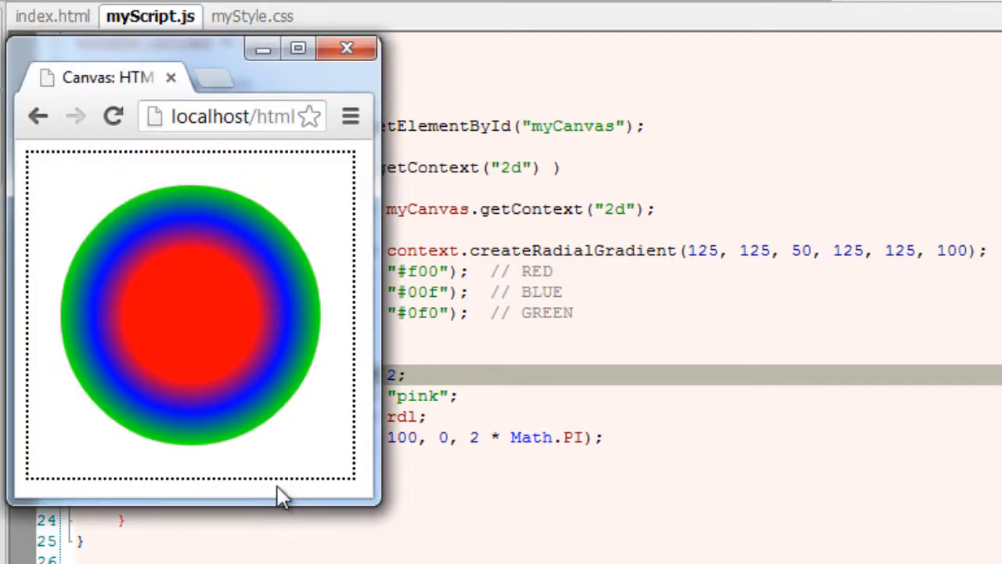
click(344, 48)
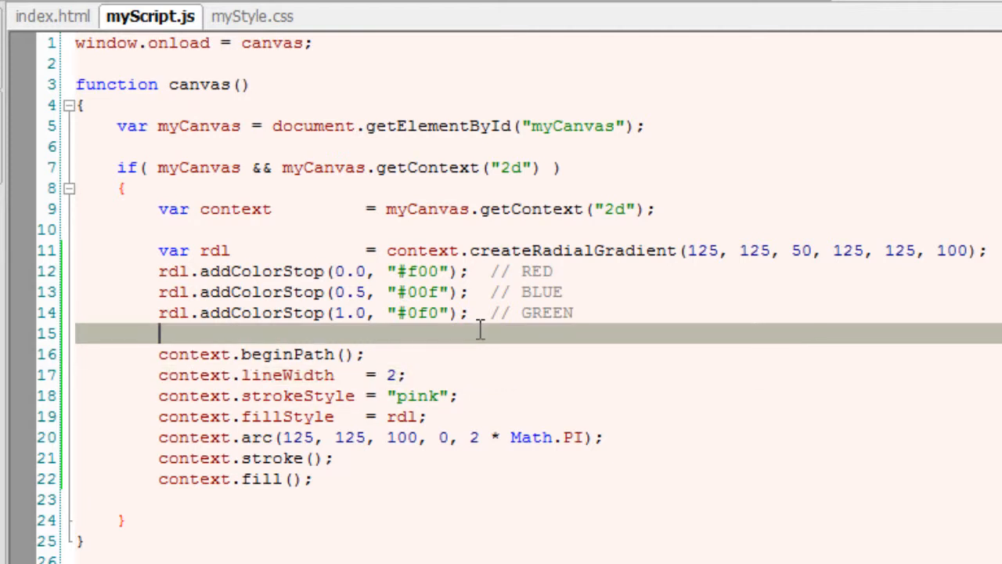
Set context.shadowColor = "#000"; commented // BLACK before the path begins.
text(con)
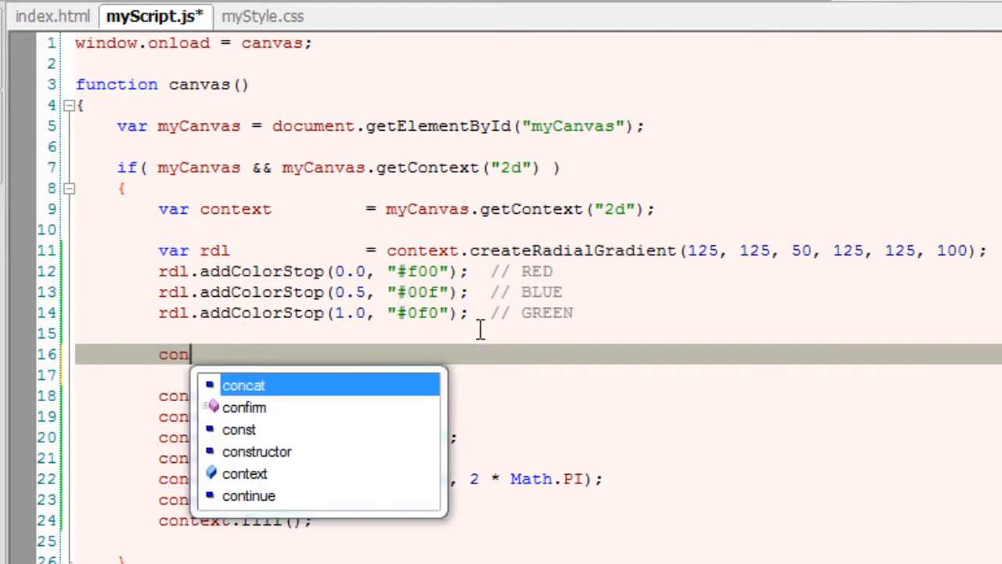
text(text.shado)
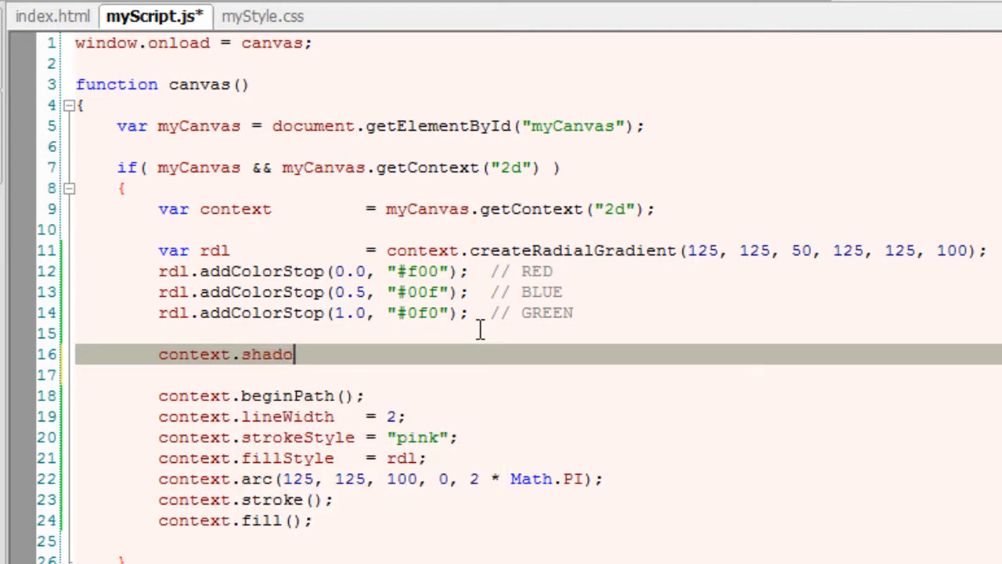
text(wColor)
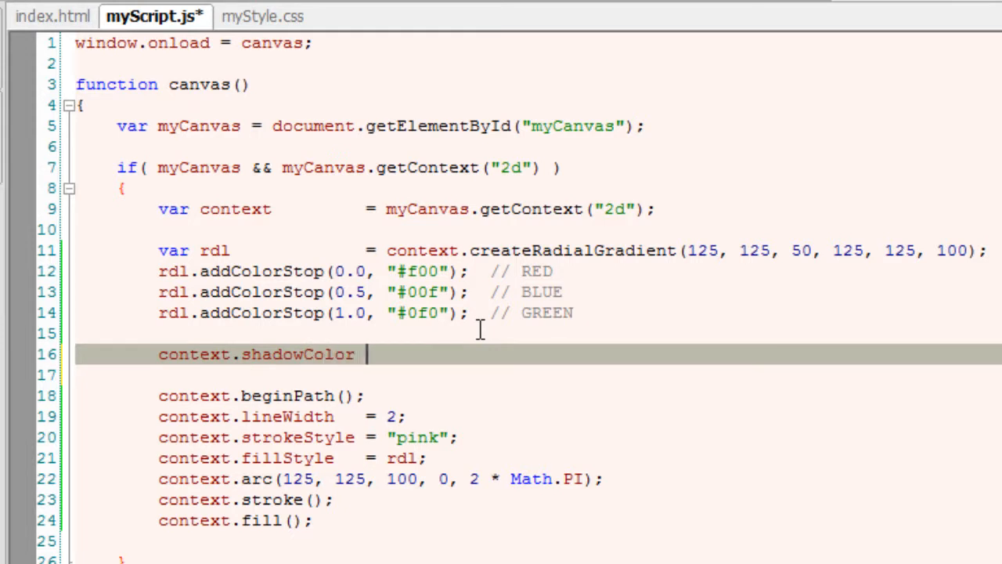
text(=)
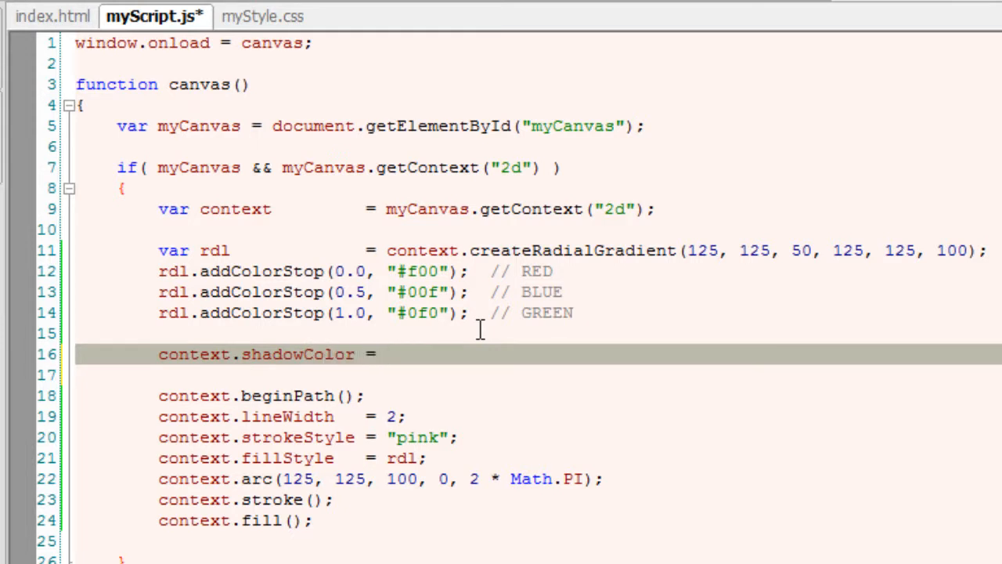
text("#00")
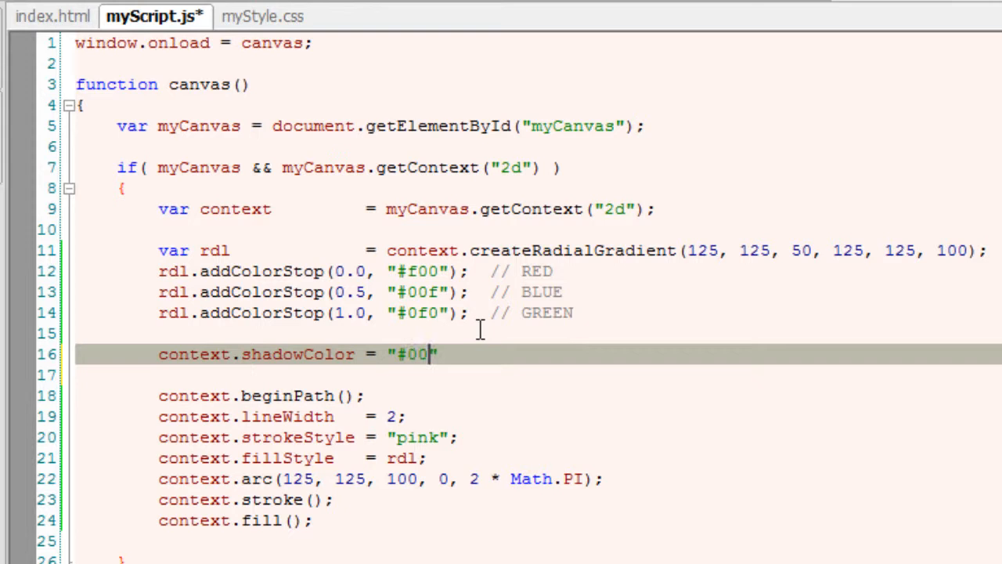
text(0";)
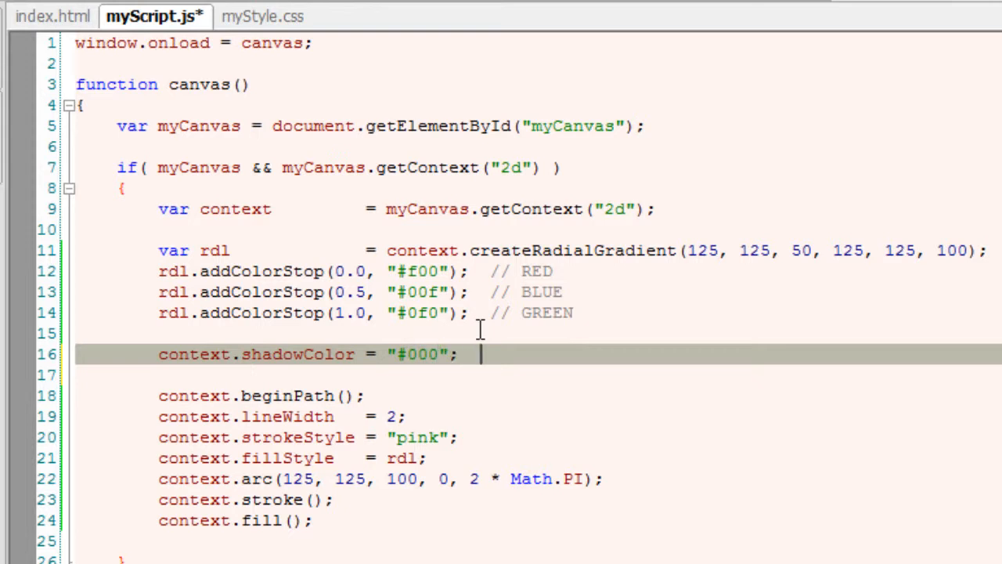
text(// BLACK)
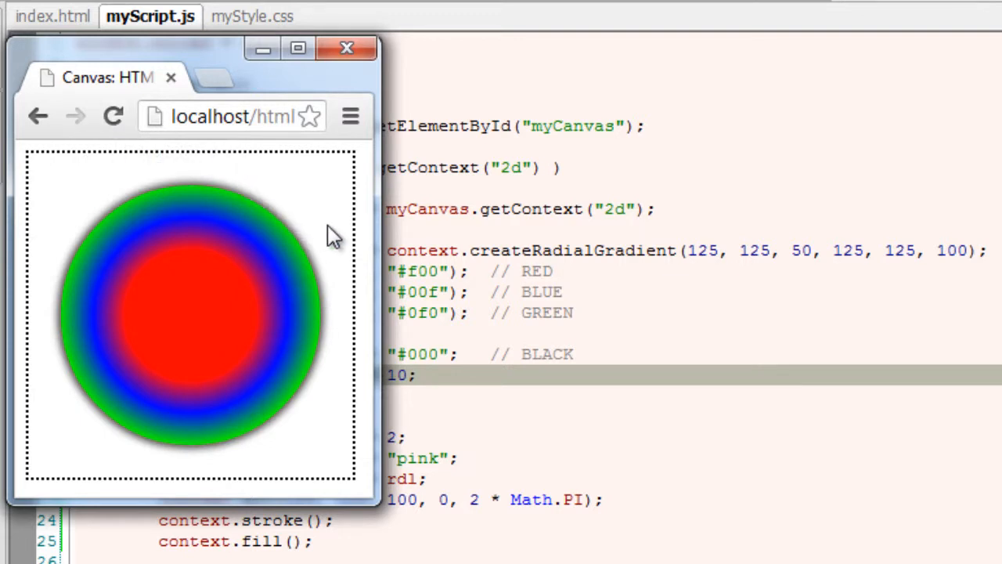
mouse_move(325, 266)
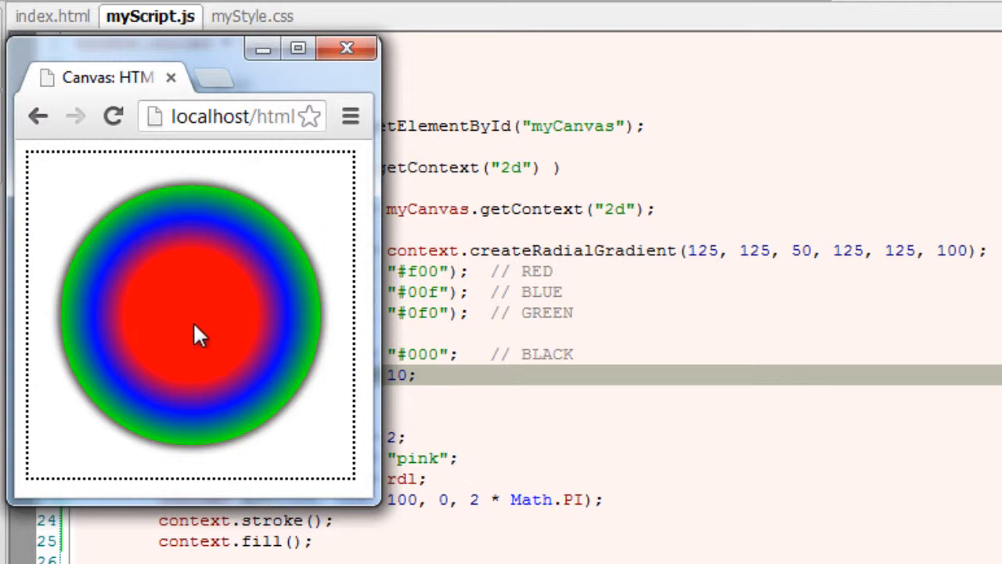
mouse_move(263, 263)
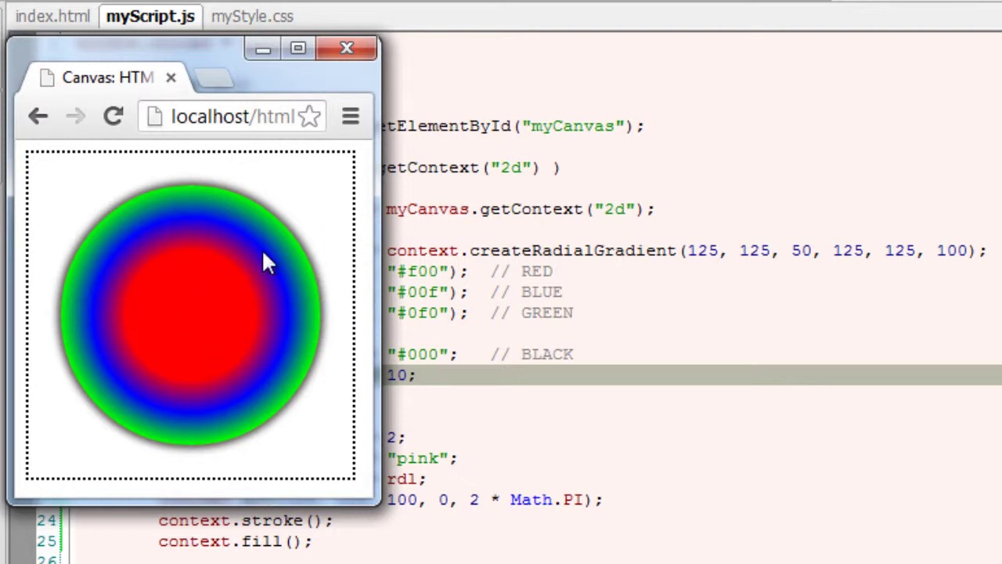
mouse_move(141, 207)
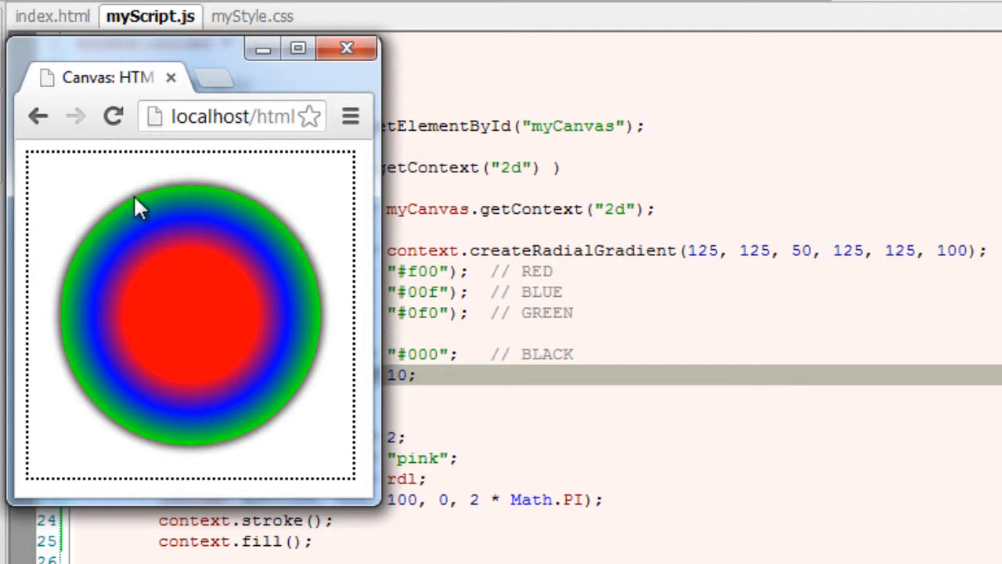
mouse_move(753, 238)
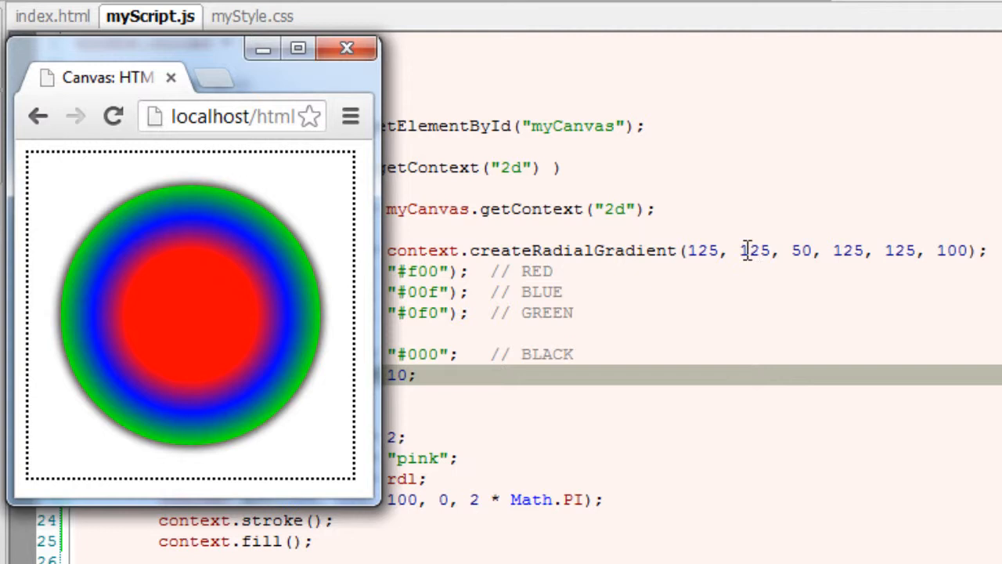
mouse_move(581, 269)
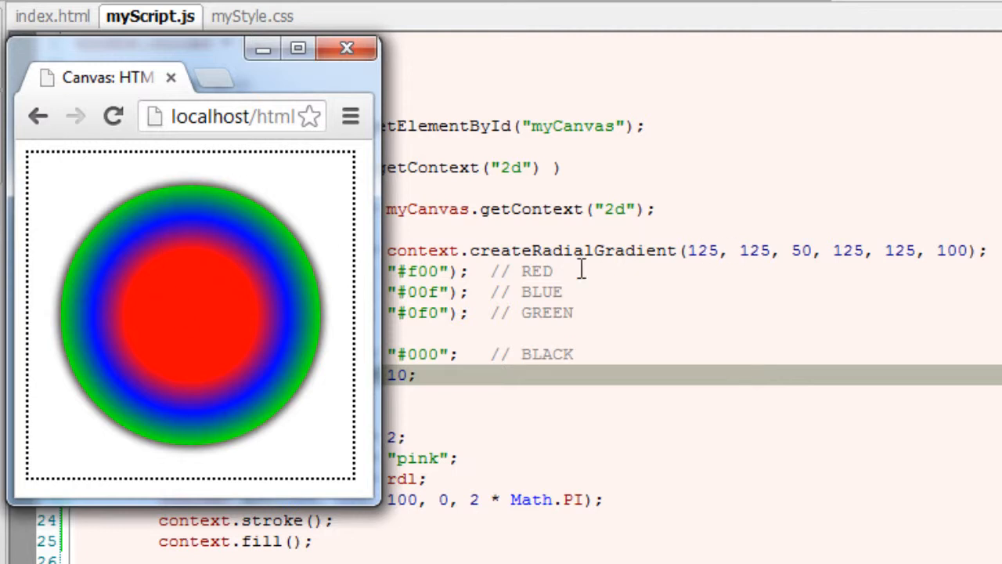
Move the gradient's inner circle start to 105, 105 and check the offset red centre in Chrome.
click(344, 47)
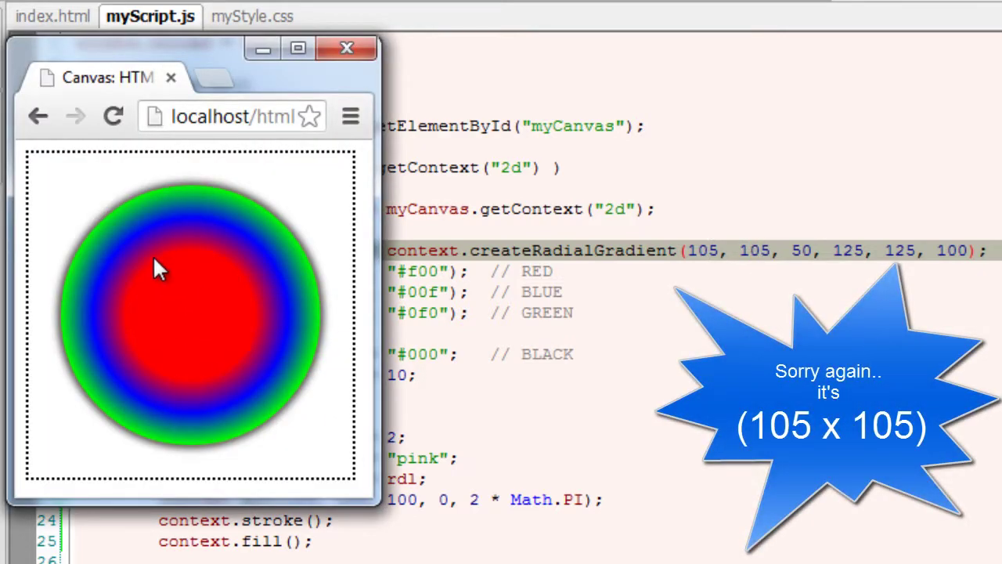
mouse_move(191, 338)
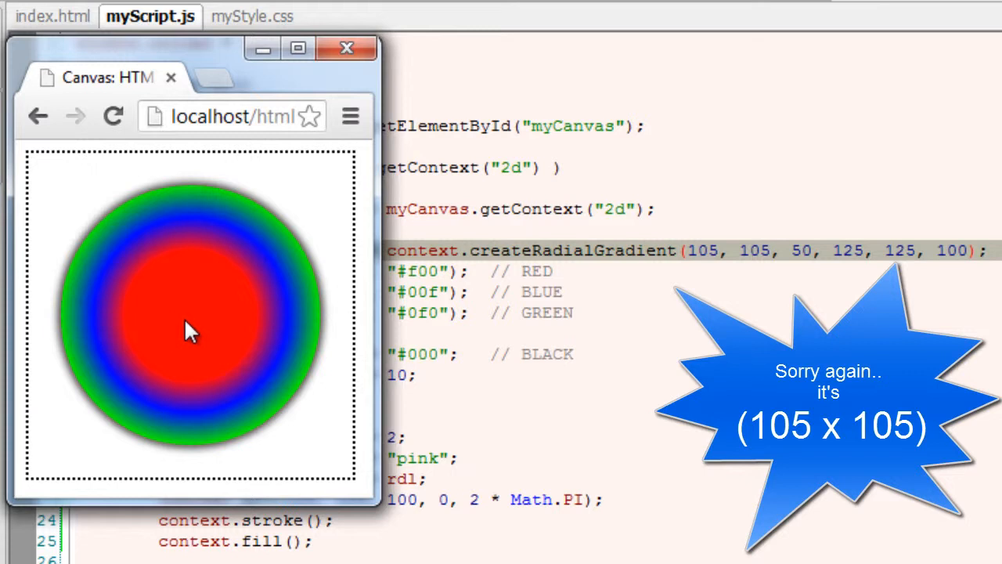
mouse_move(153, 291)
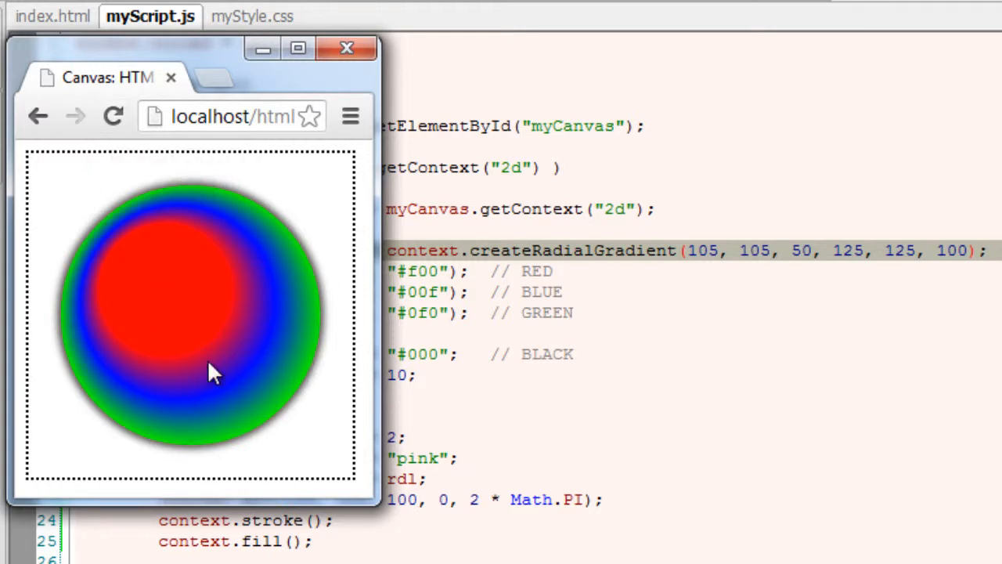
mouse_move(666, 307)
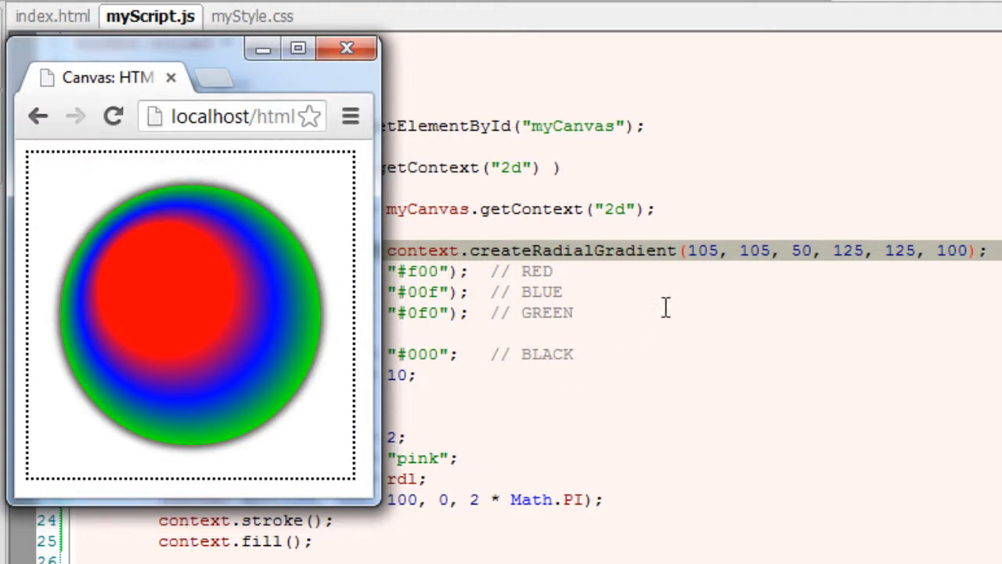
click(343, 47)
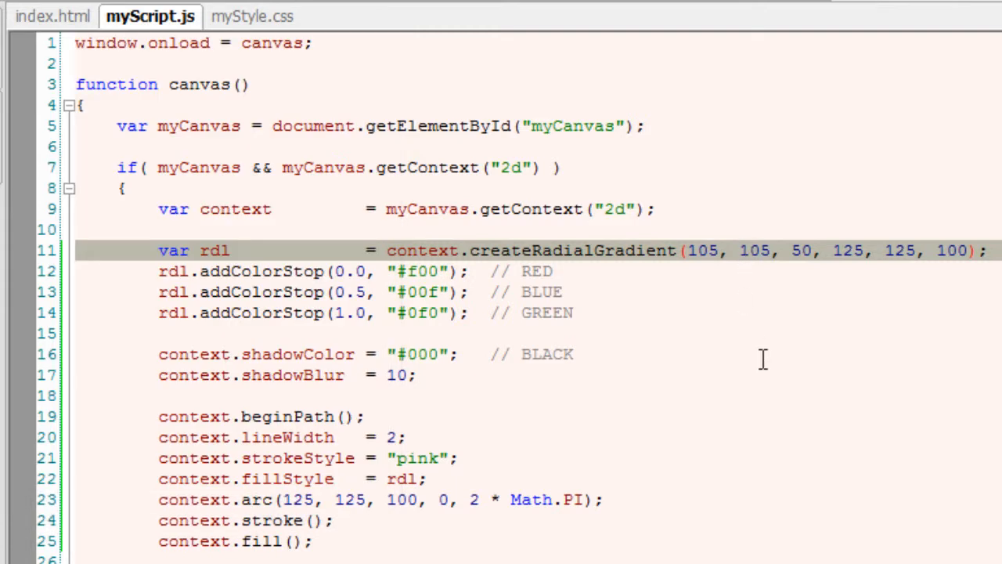